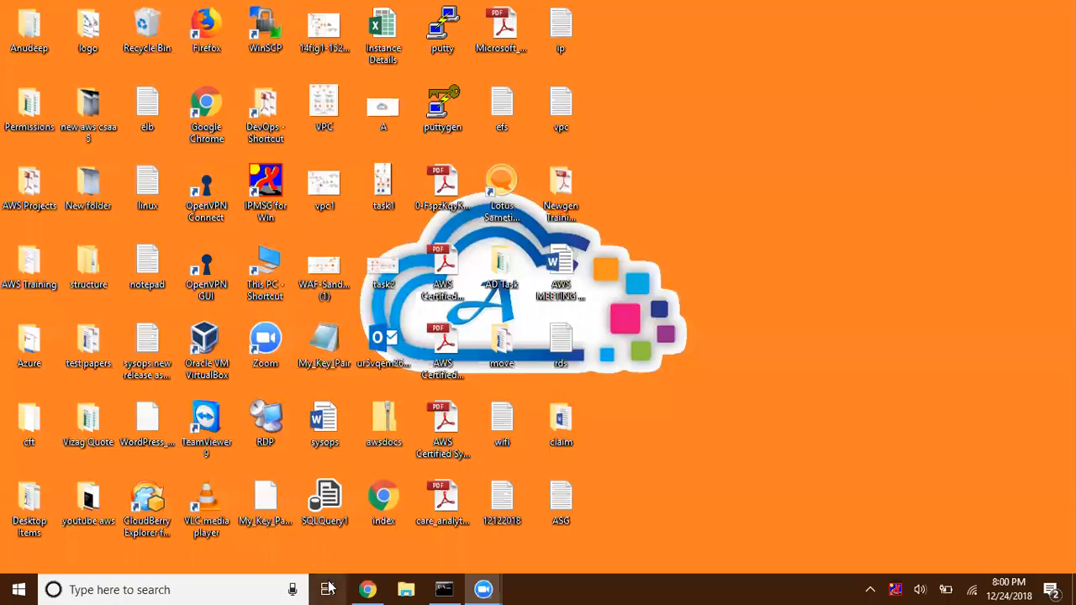
# - Reach the EC2 dashboard from the AWS console's Compute services list
pyautogui.click(366, 589)
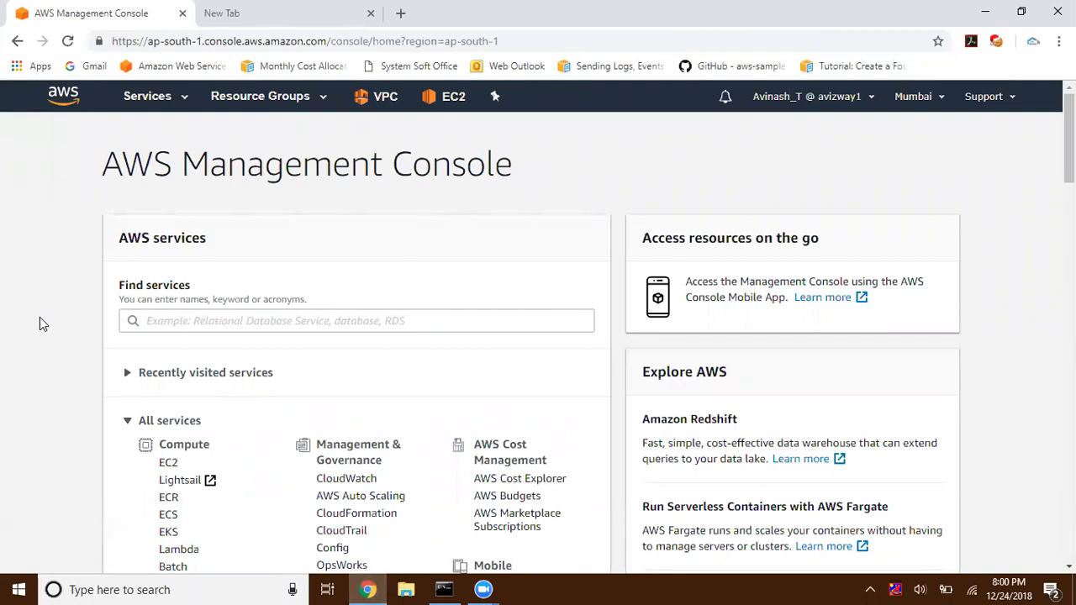
pyautogui.moveTo(47, 353)
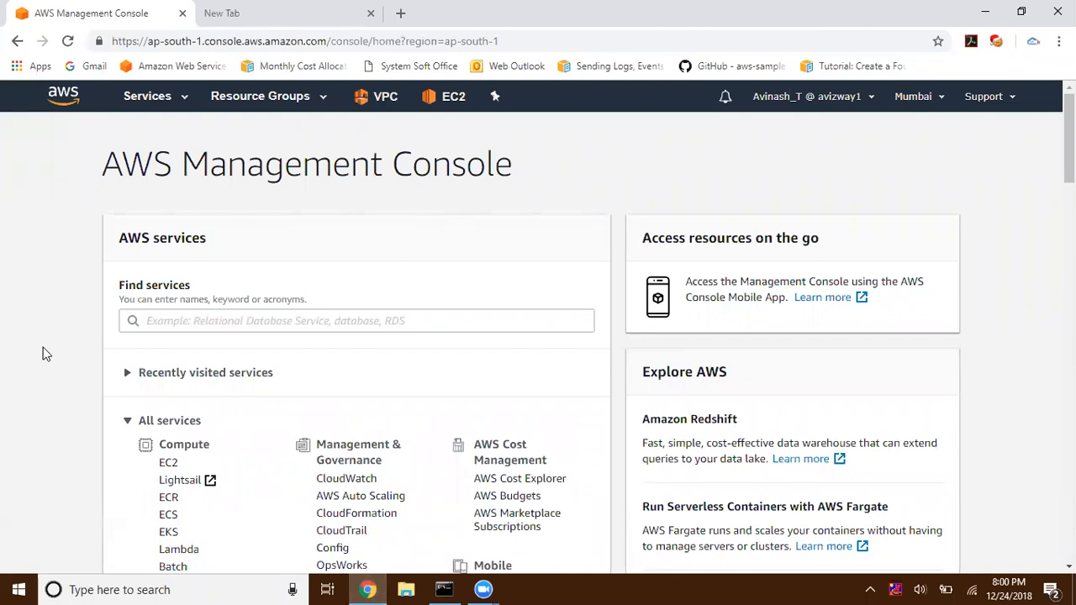
pyautogui.scroll(-3)
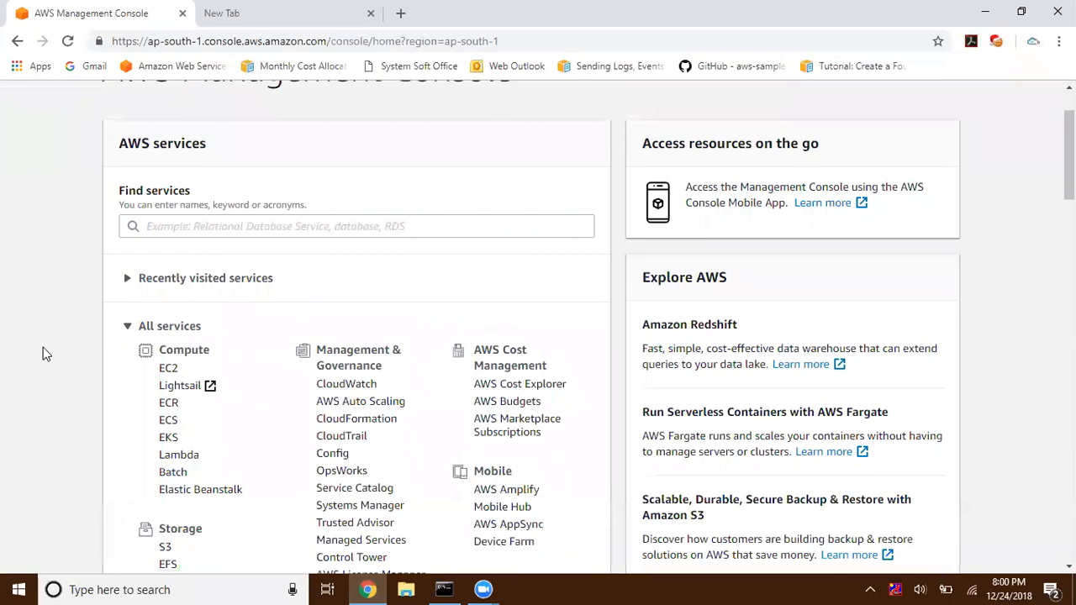
pyautogui.moveTo(168, 368)
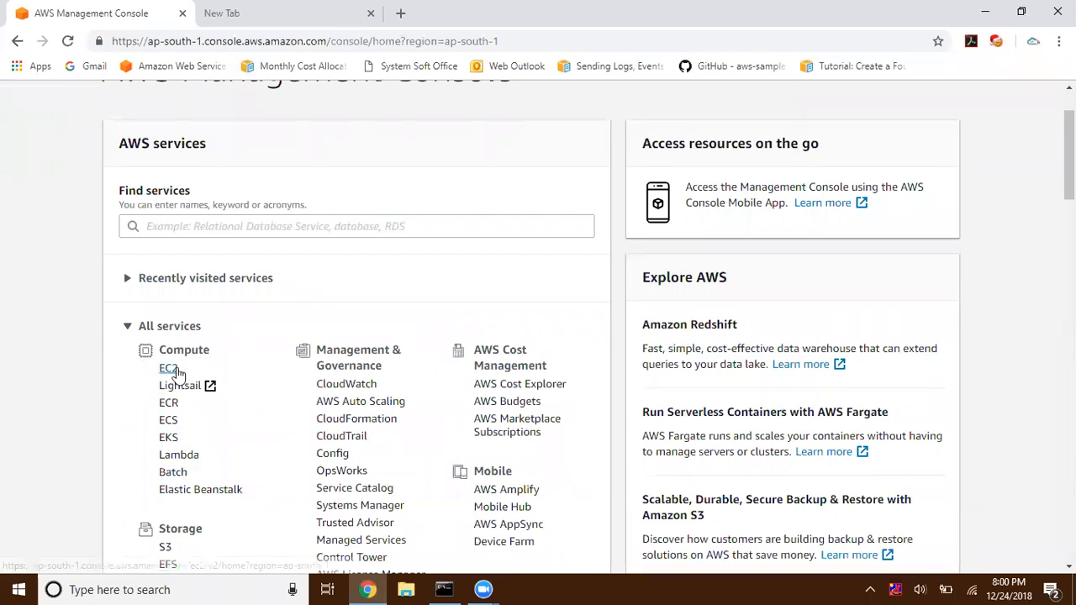
pyautogui.click(165, 367)
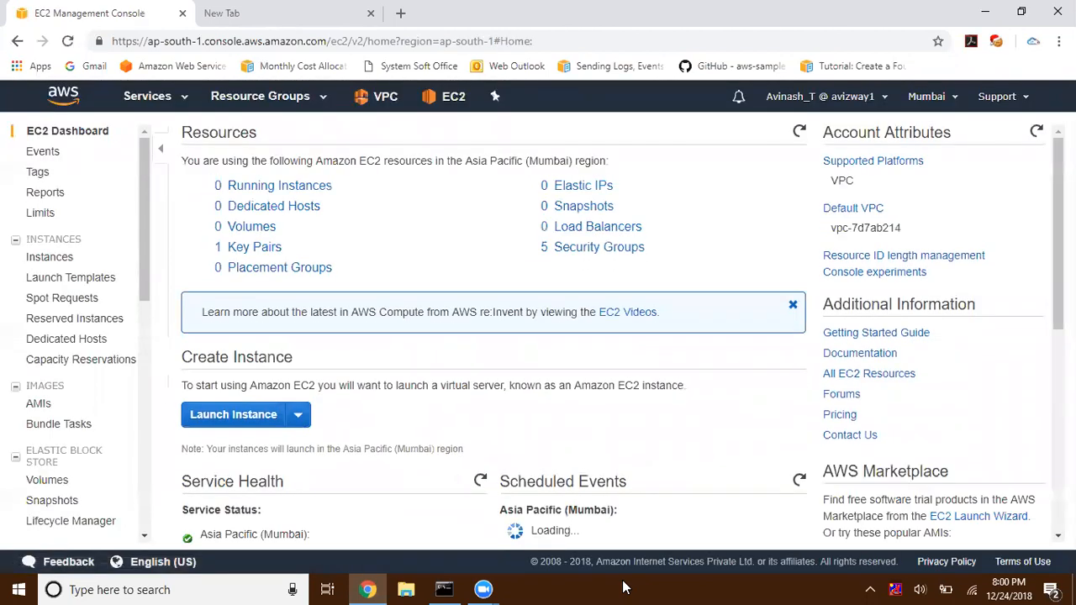
# - Start a new instance launch with the default AMI and expand Advanced Details in Step 3
pyautogui.click(234, 414)
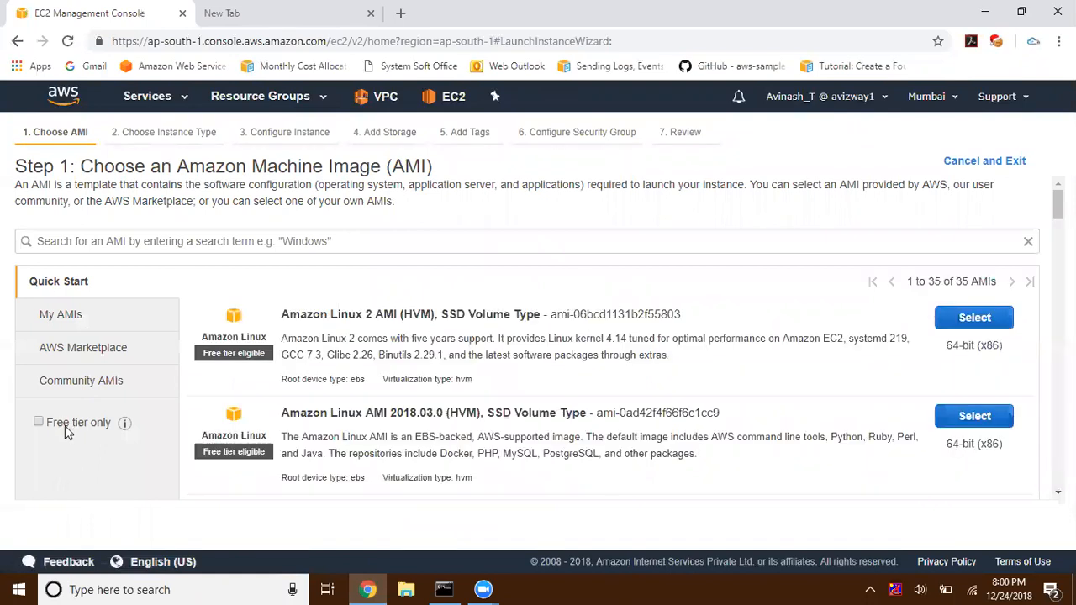
pyautogui.click(39, 422)
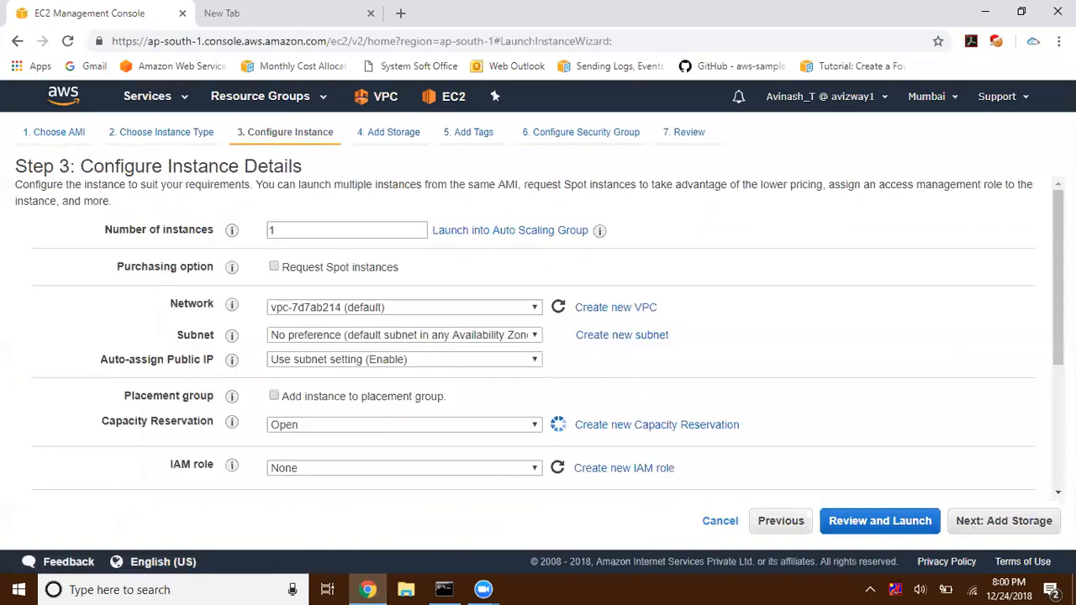
pyautogui.scroll(-3)
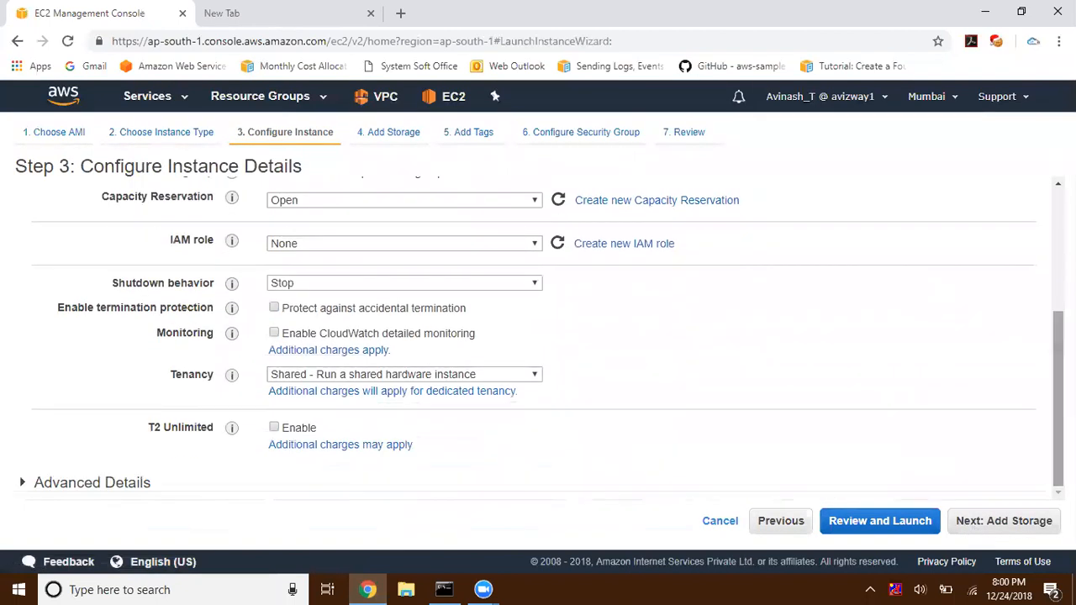
pyautogui.click(23, 481)
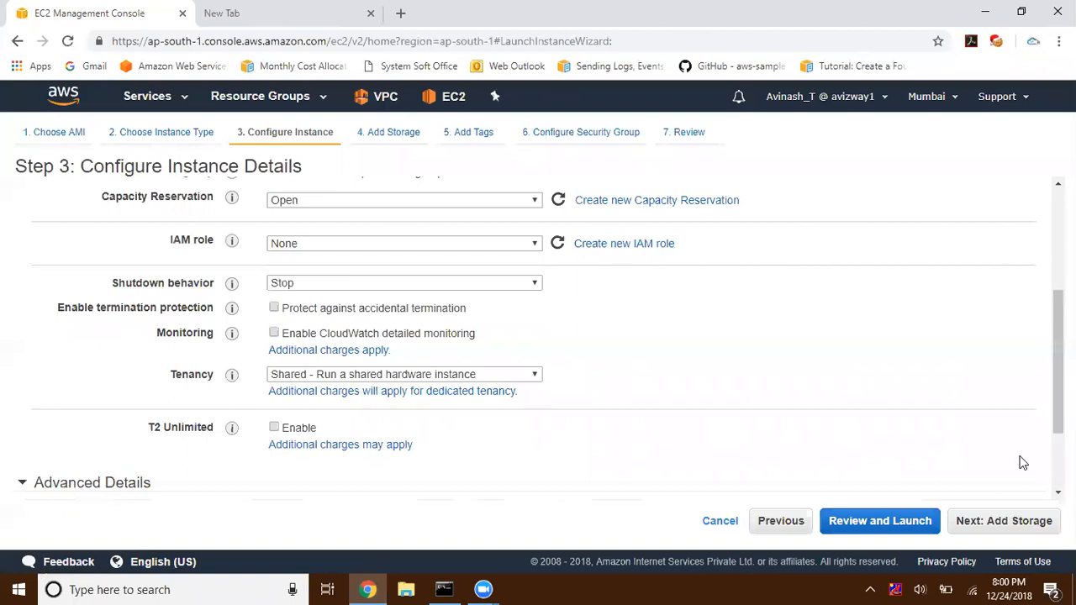
pyautogui.scroll(-3)
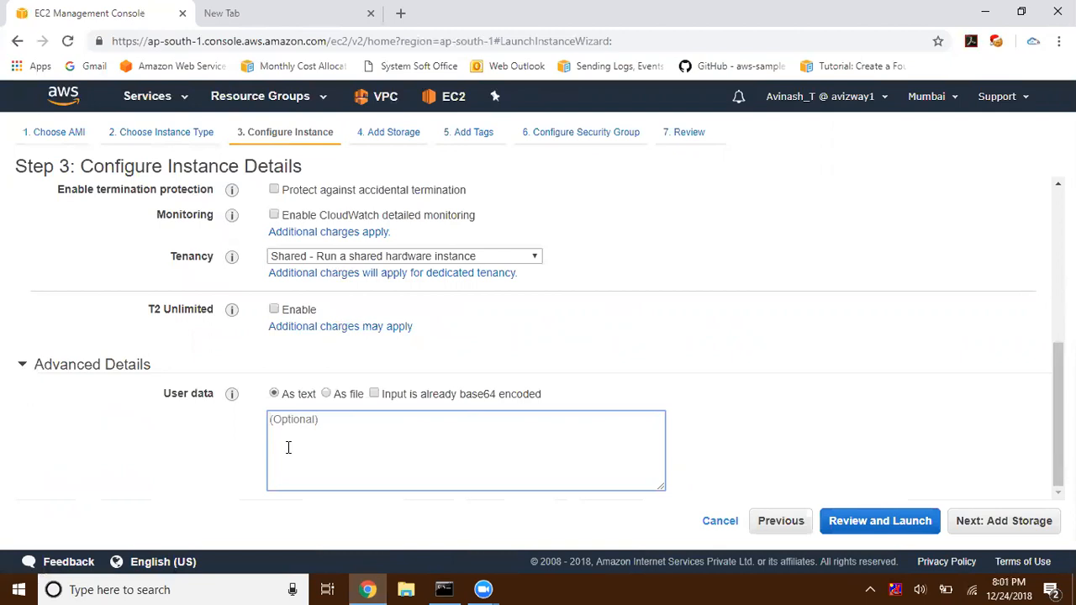
# - Enter the #!/bin/bash header and the yum update -y line in User data
pyautogui.write('#')
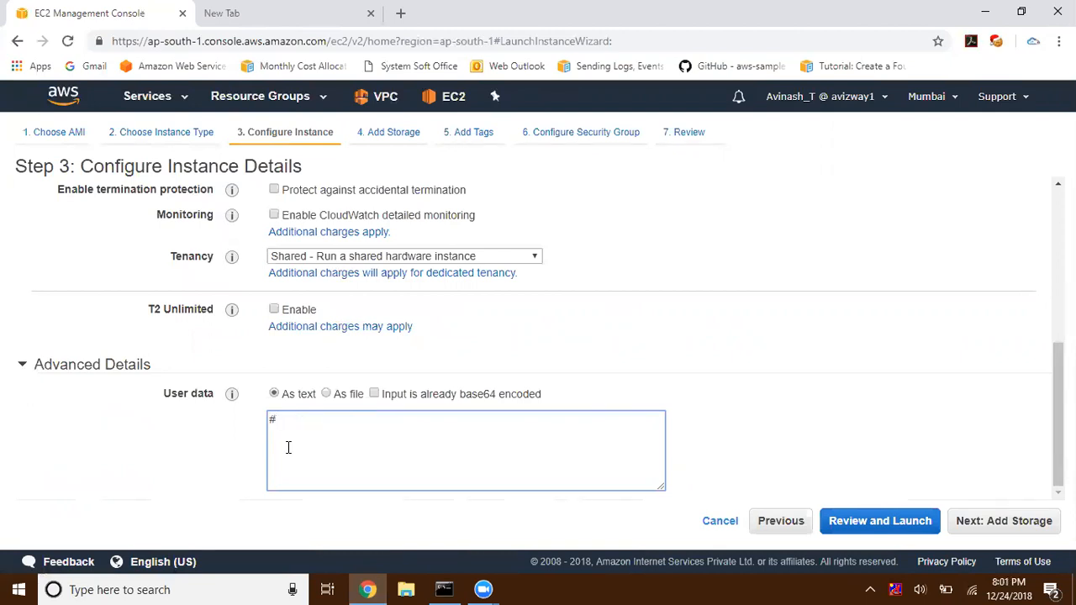
pyautogui.write('!/bin/')
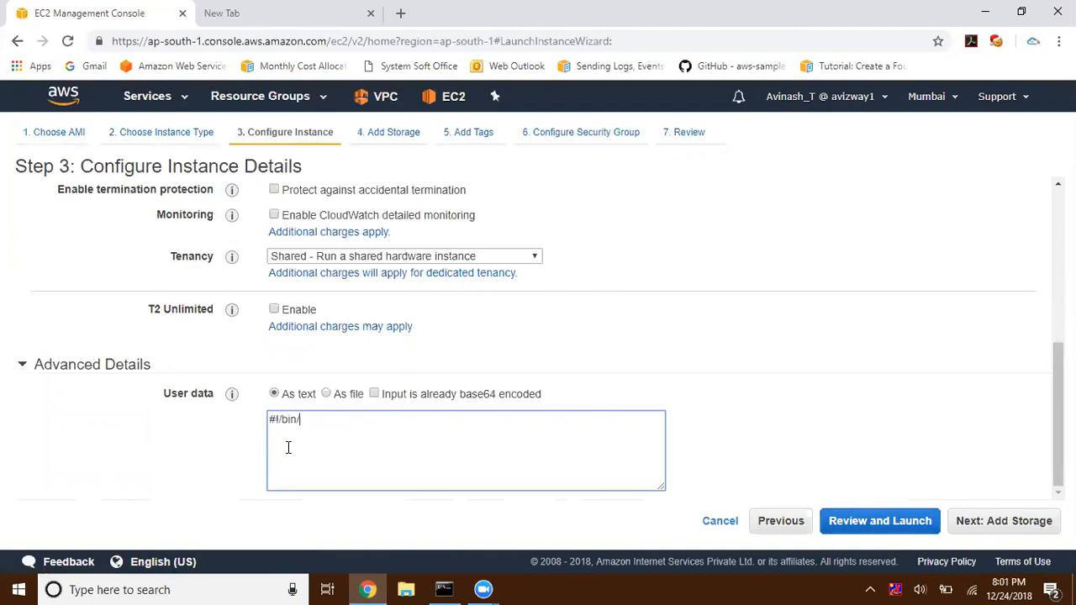
pyautogui.write('bash')
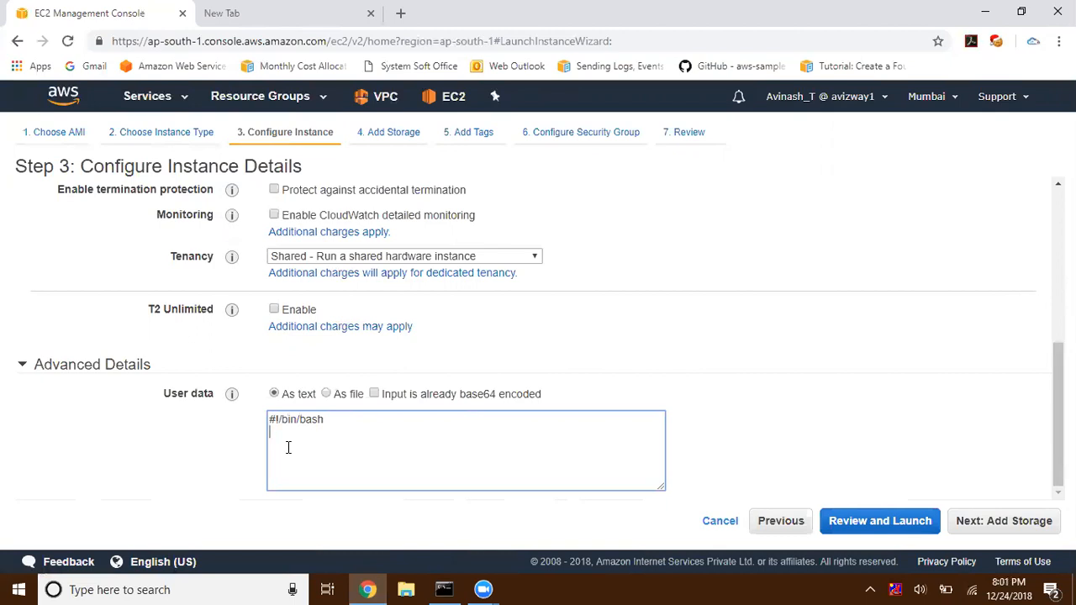
pyautogui.write('yum')
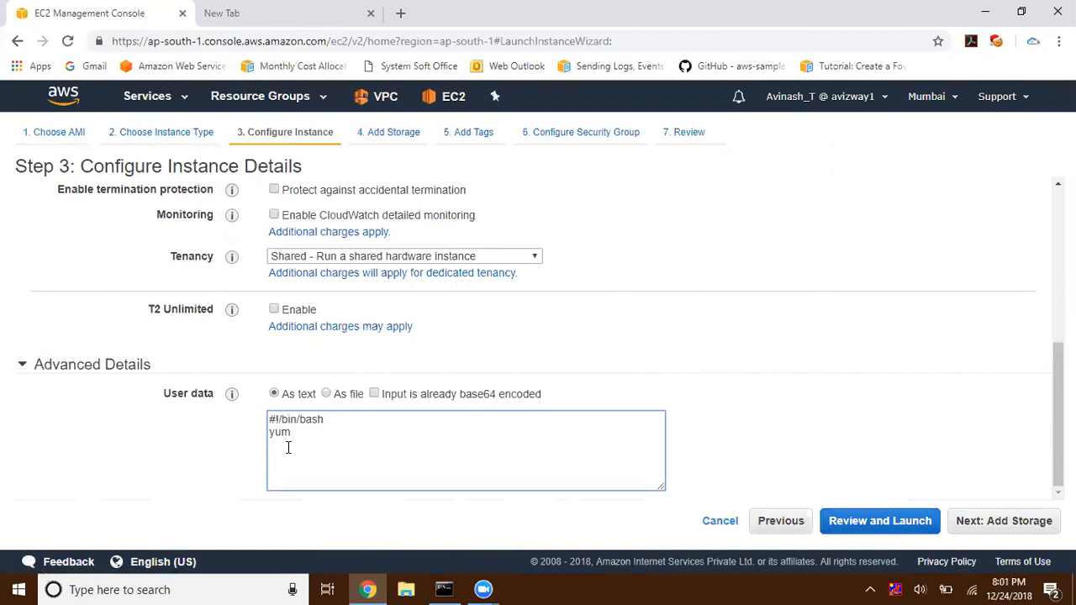
pyautogui.write('update -')
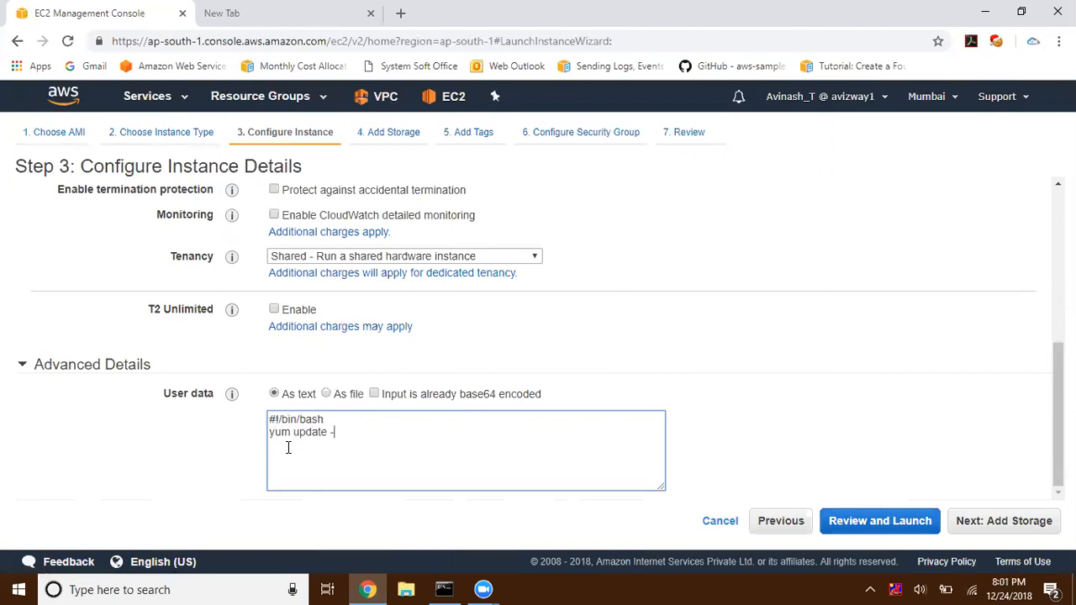
pyautogui.write('y')
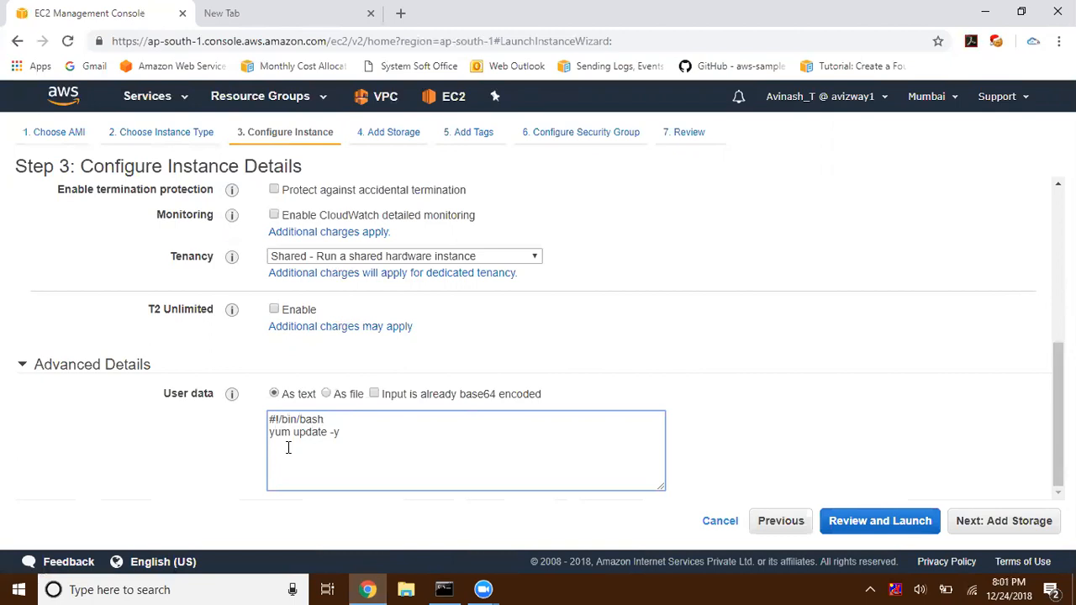
# - Add yum install httpd -y, service httpd start and chkconfig httpd on to the script
pyautogui.write('yum install')
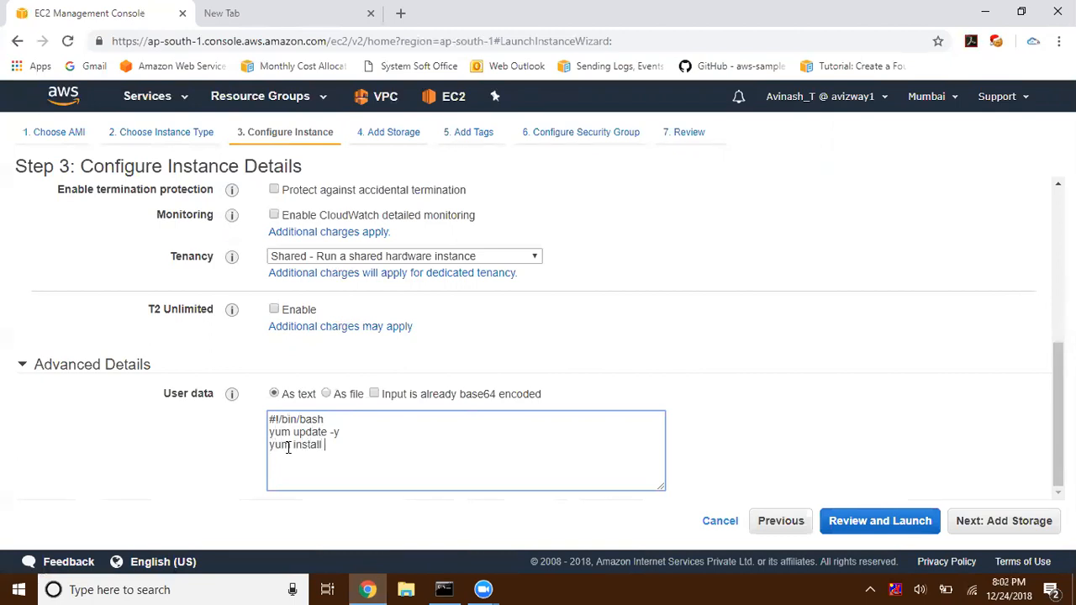
pyautogui.write('httpd -y')
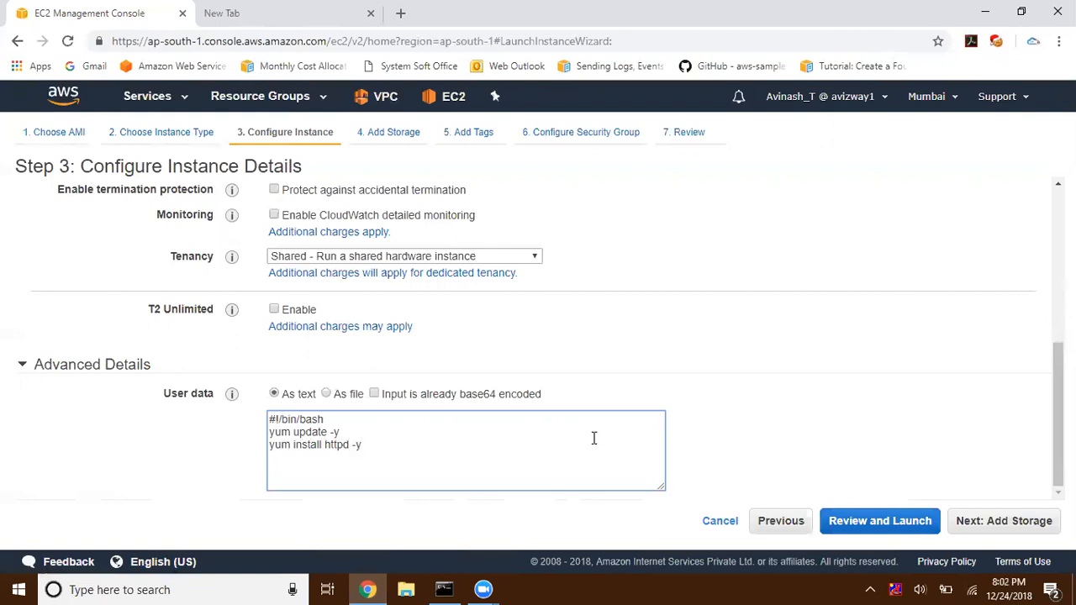
pyautogui.write('service htt')
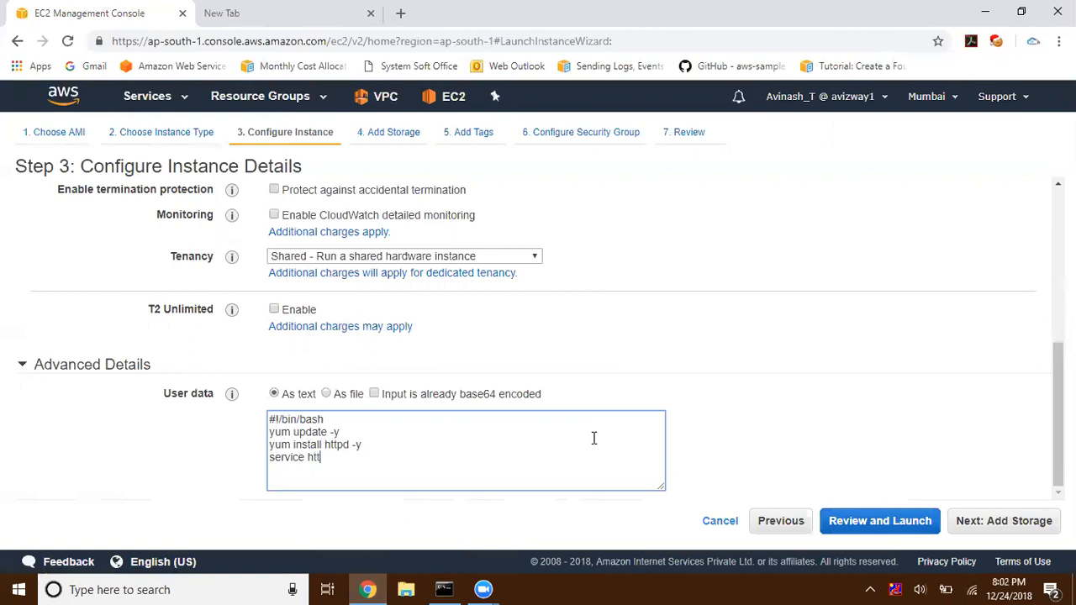
pyautogui.write('pd start')
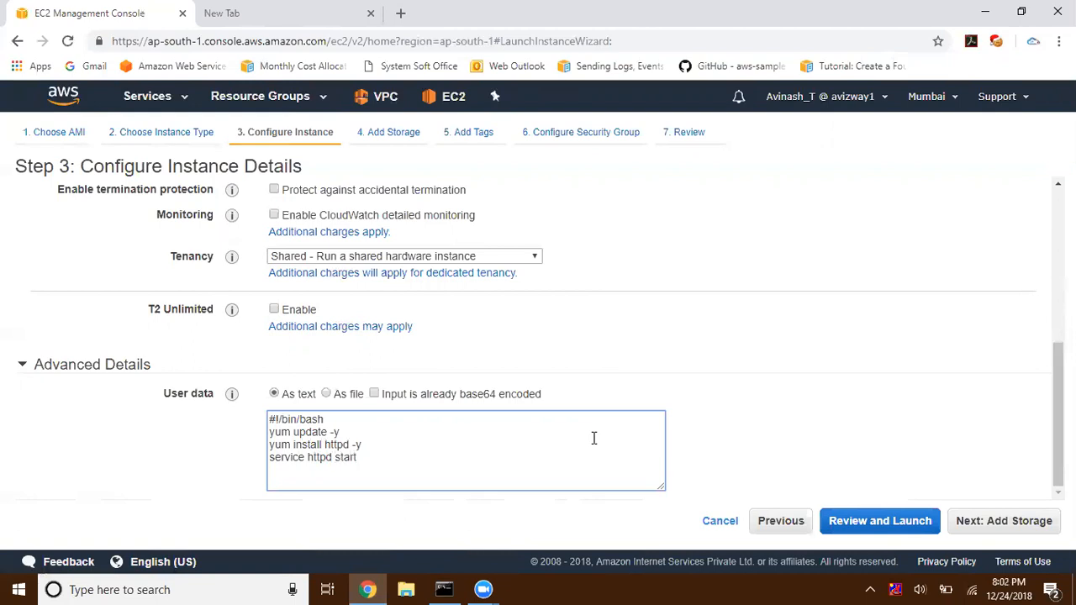
pyautogui.write('chkconfog h')
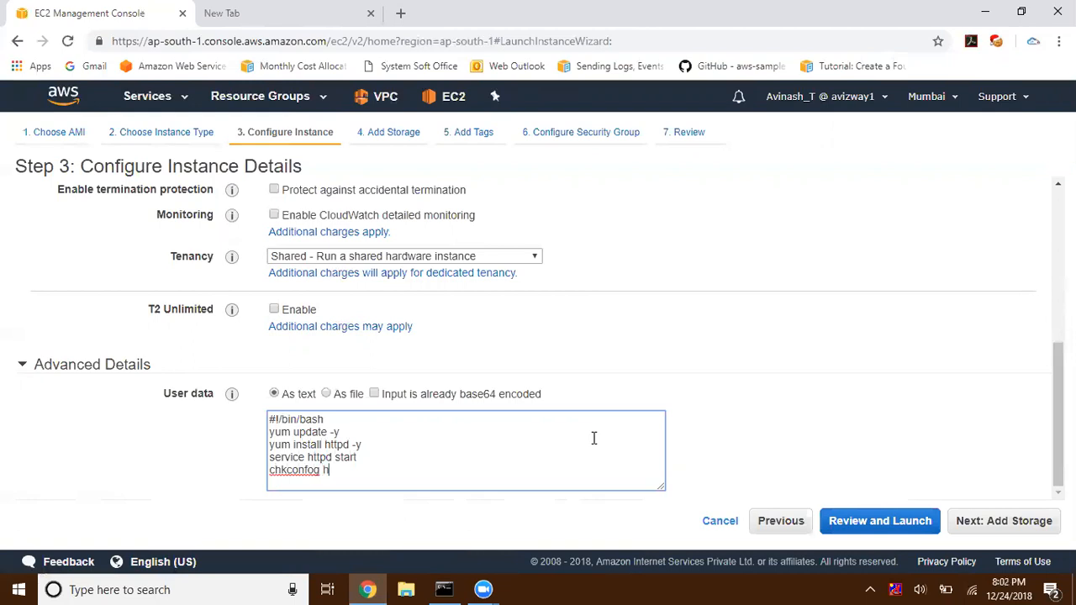
pyautogui.press('Backspace')
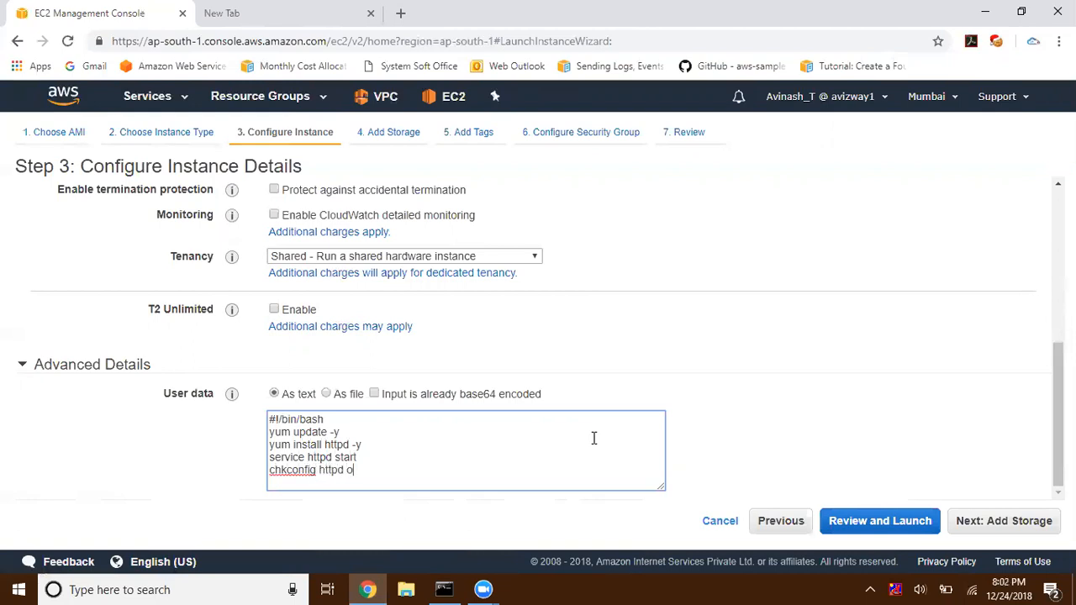
pyautogui.write('n')
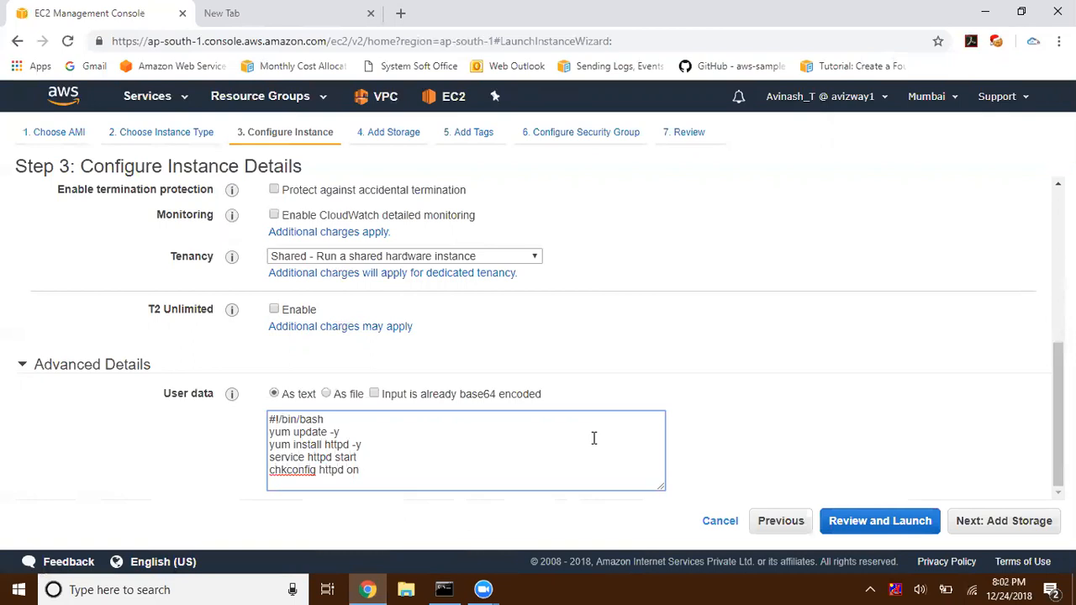
pyautogui.moveTo(434, 430)
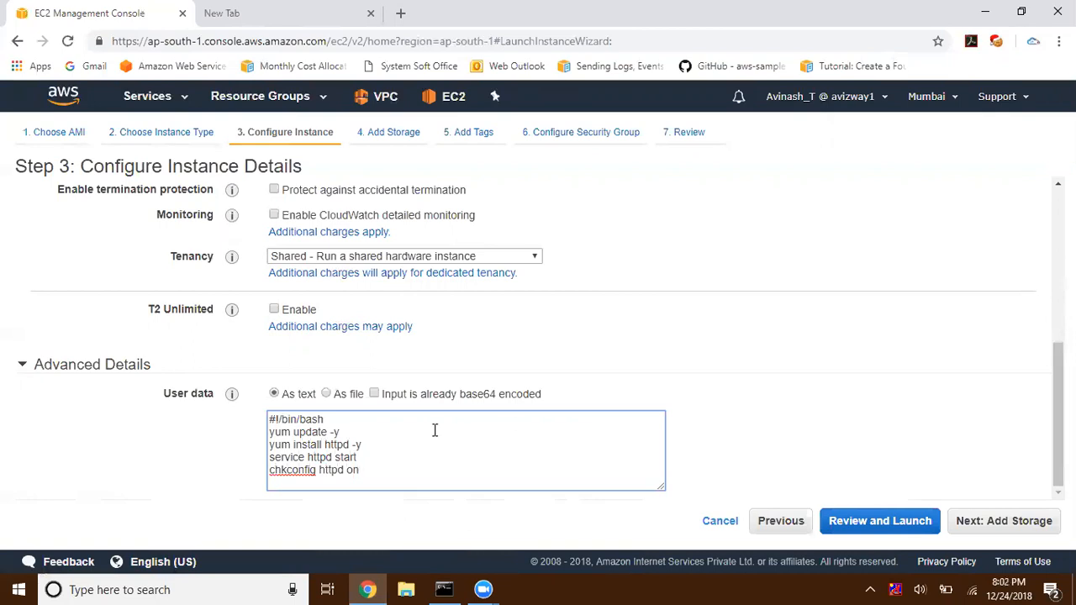
# - Review the httpd install line of the user data script, leaving it unchanged
pyautogui.tripleClick(316, 444)
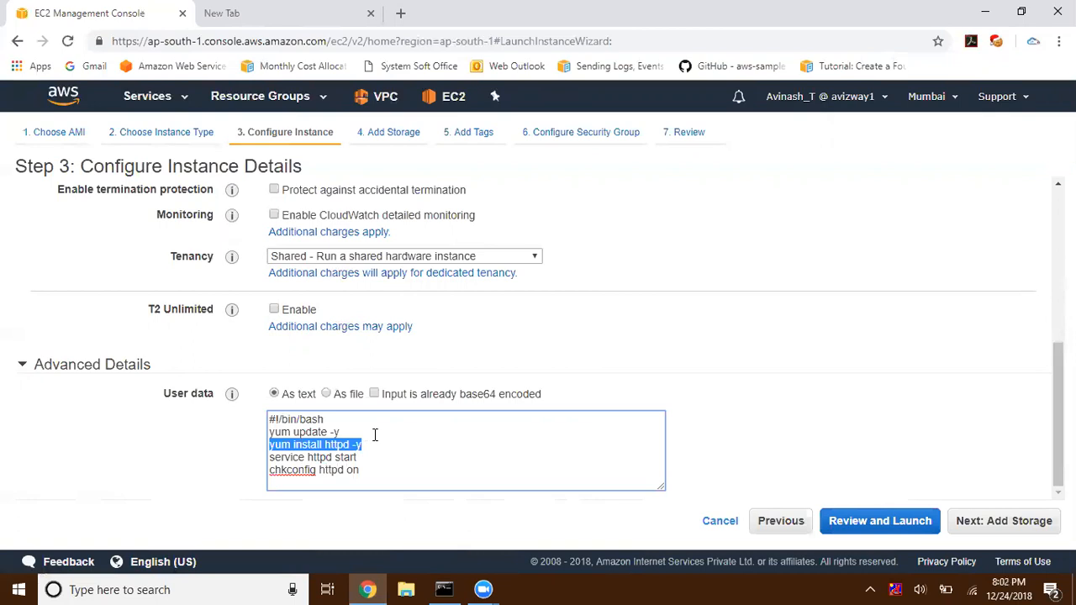
pyautogui.click(375, 444)
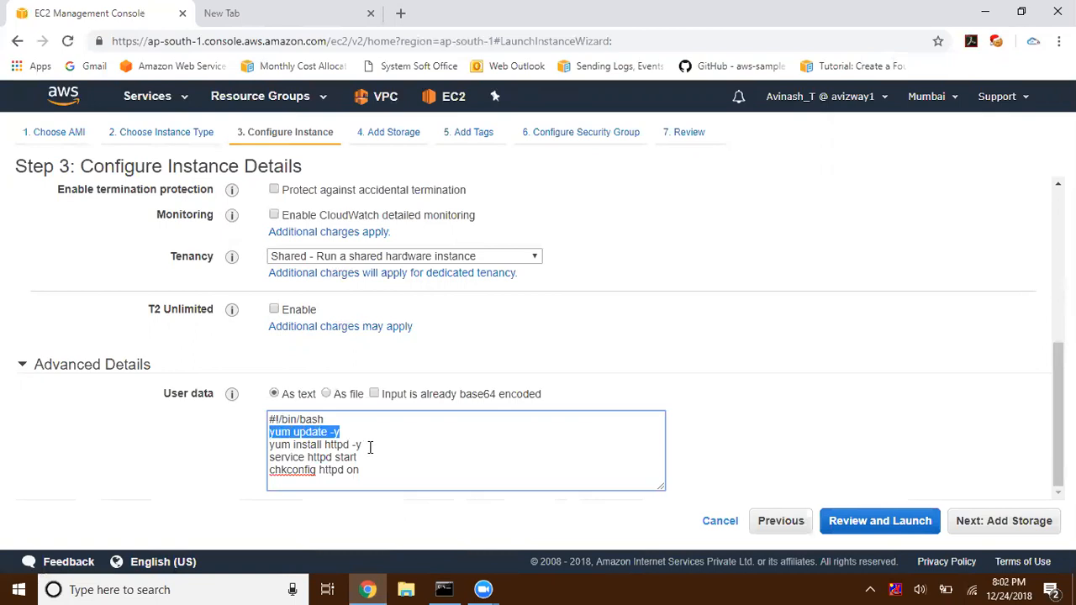
pyautogui.doubleClick(336, 444)
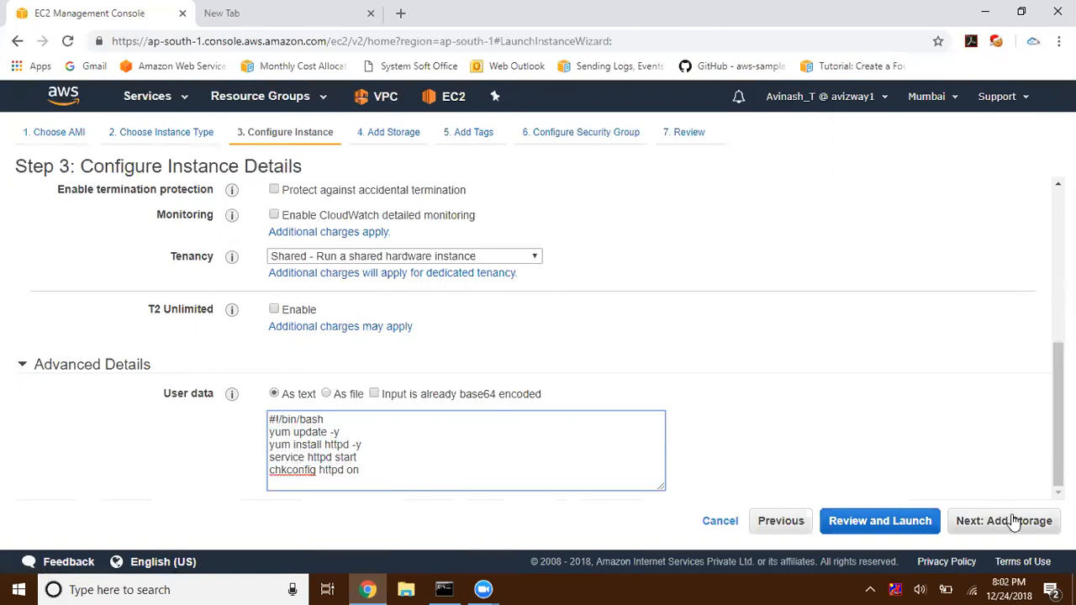
# - Keep default storage, tag the instance Name 'BSS WebServer' and continue to security groups
pyautogui.click(1004, 521)
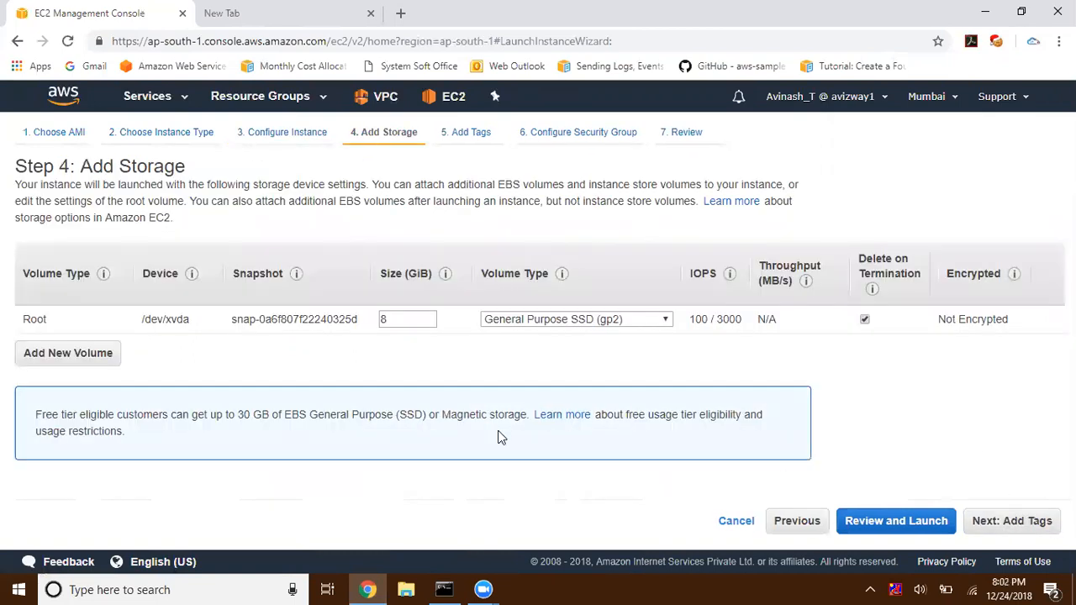
pyautogui.click(1012, 521)
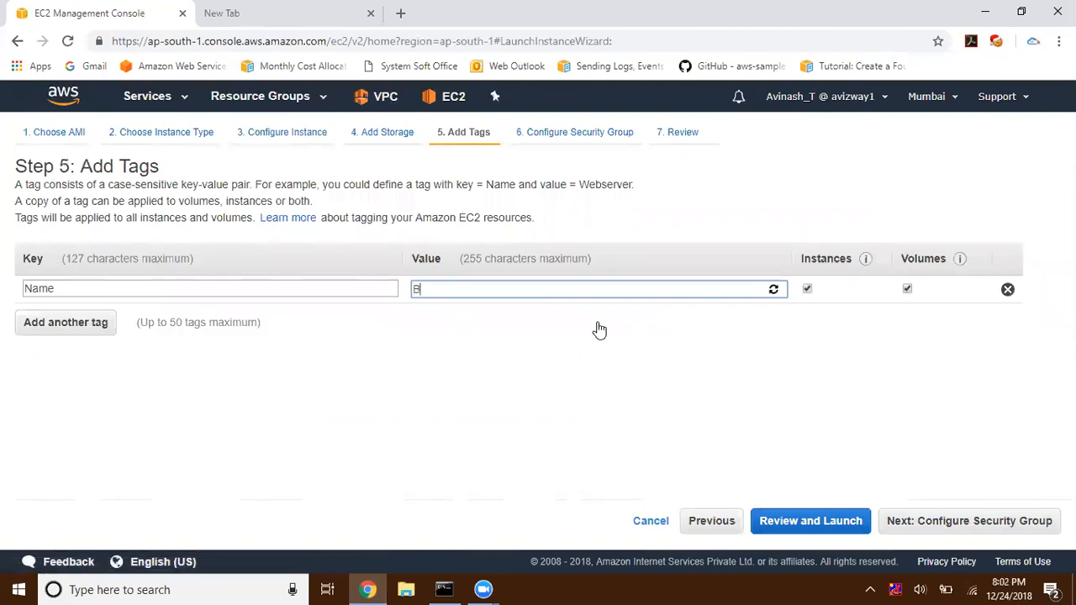
pyautogui.write('SS WebSe')
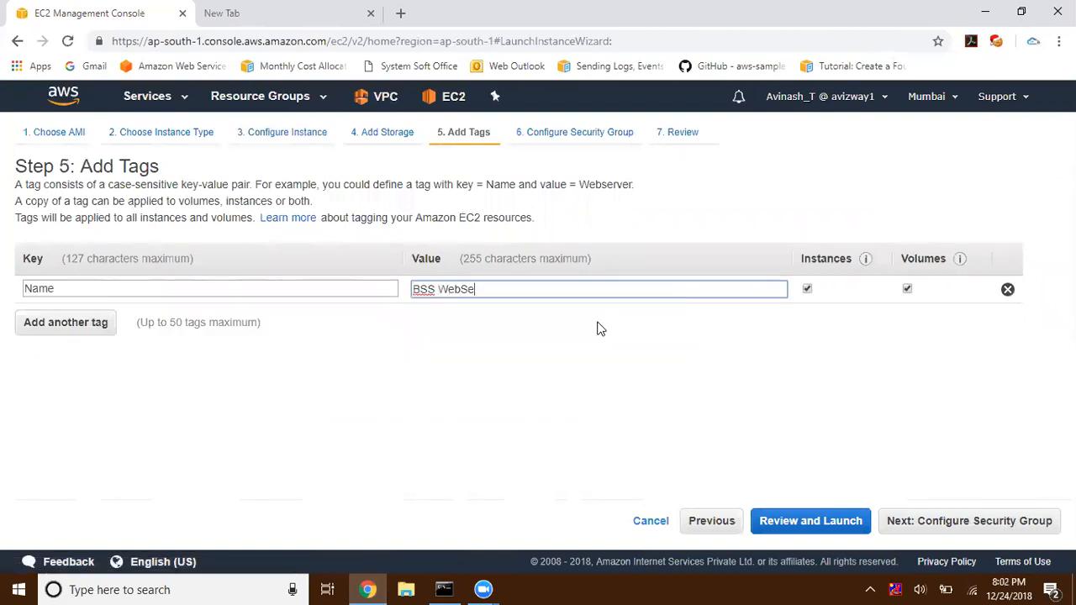
pyautogui.write('rver')
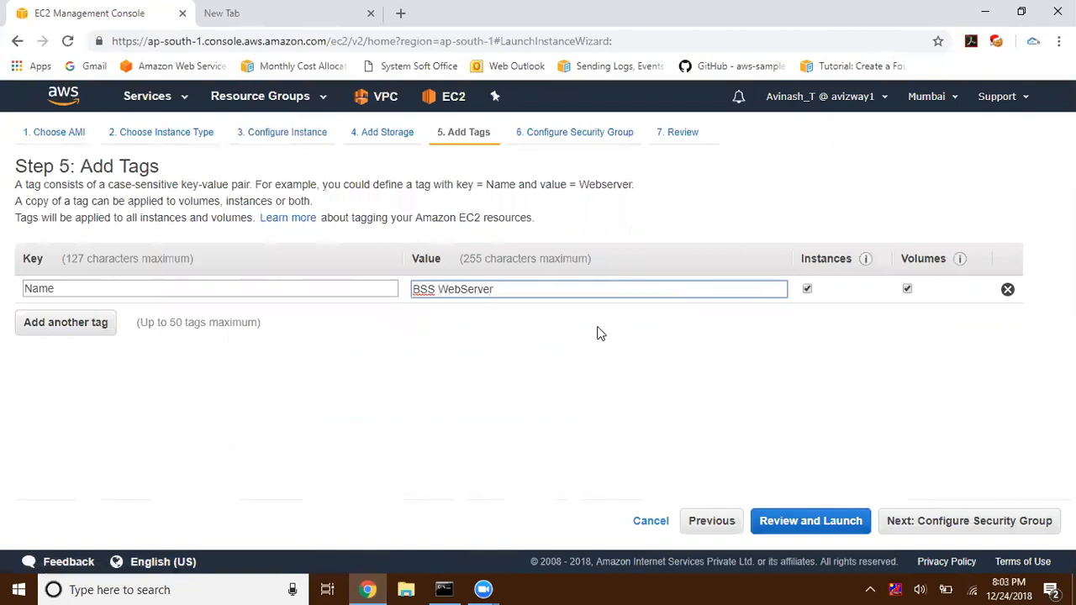
pyautogui.click(969, 521)
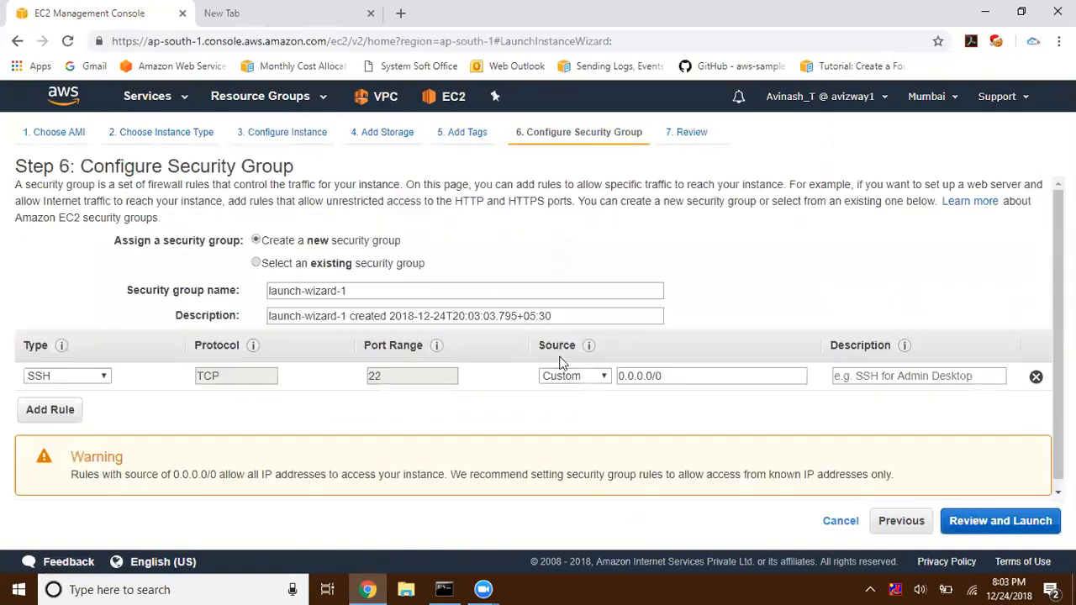
# - Launch with existing security group AWS730AM and My_Key_Pair, then view the instances list
pyautogui.click(255, 262)
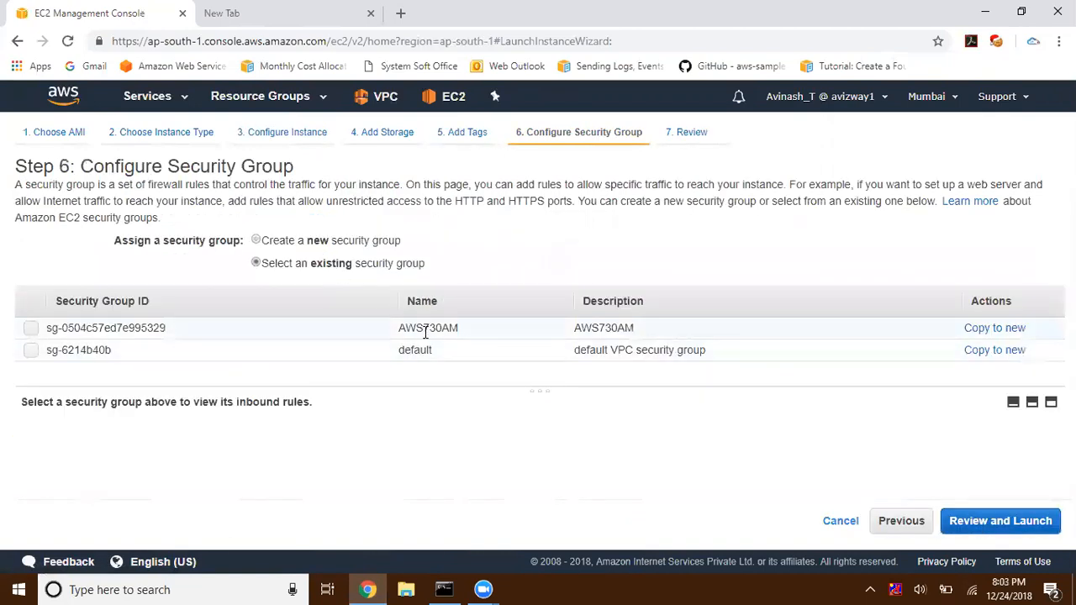
pyautogui.click(30, 328)
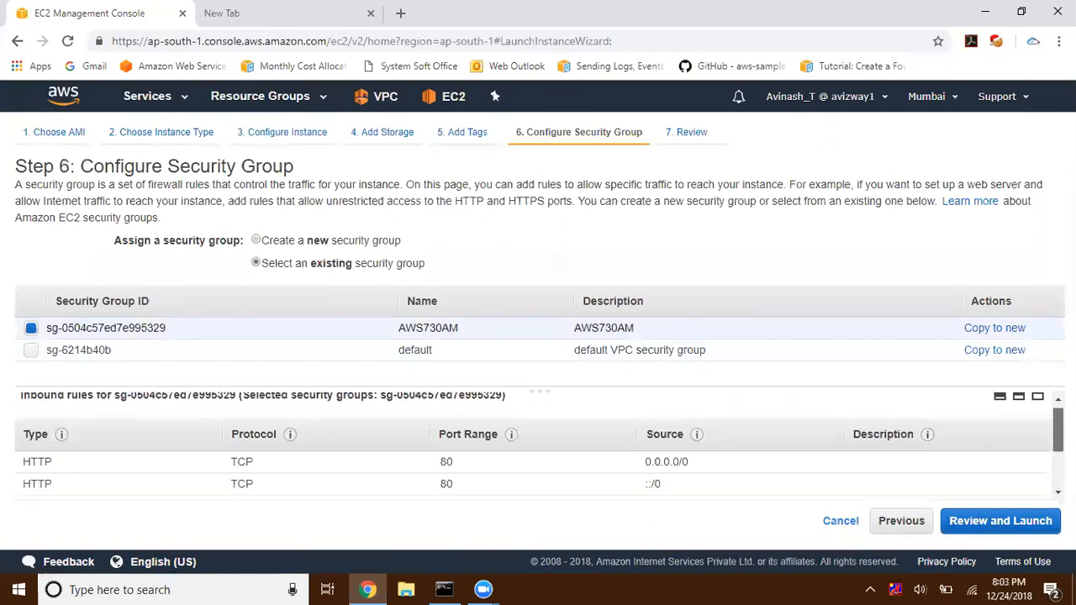
pyautogui.scroll(-3)
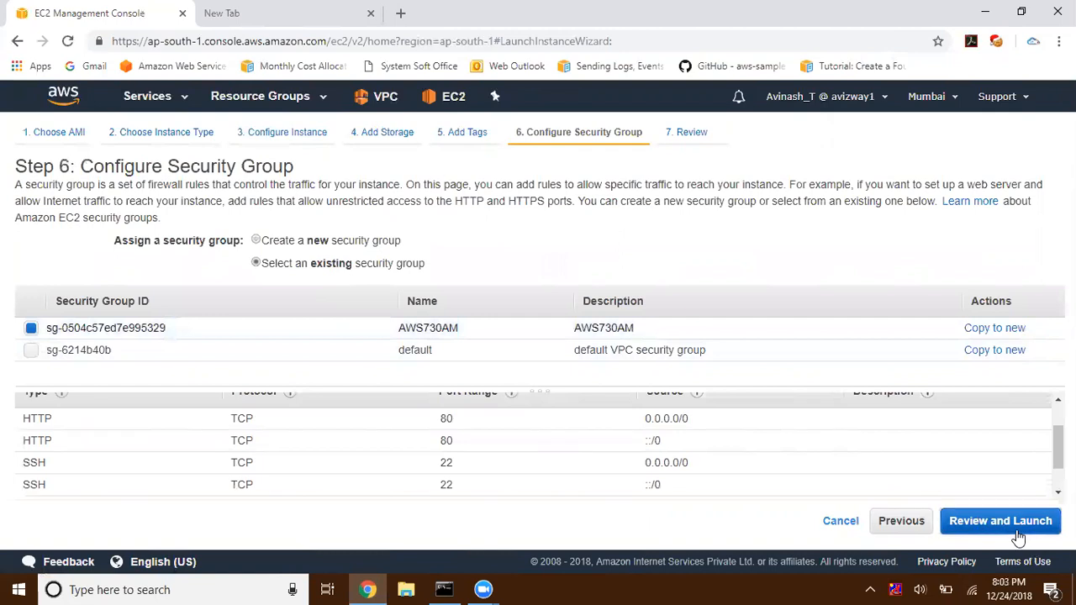
pyautogui.click(1000, 521)
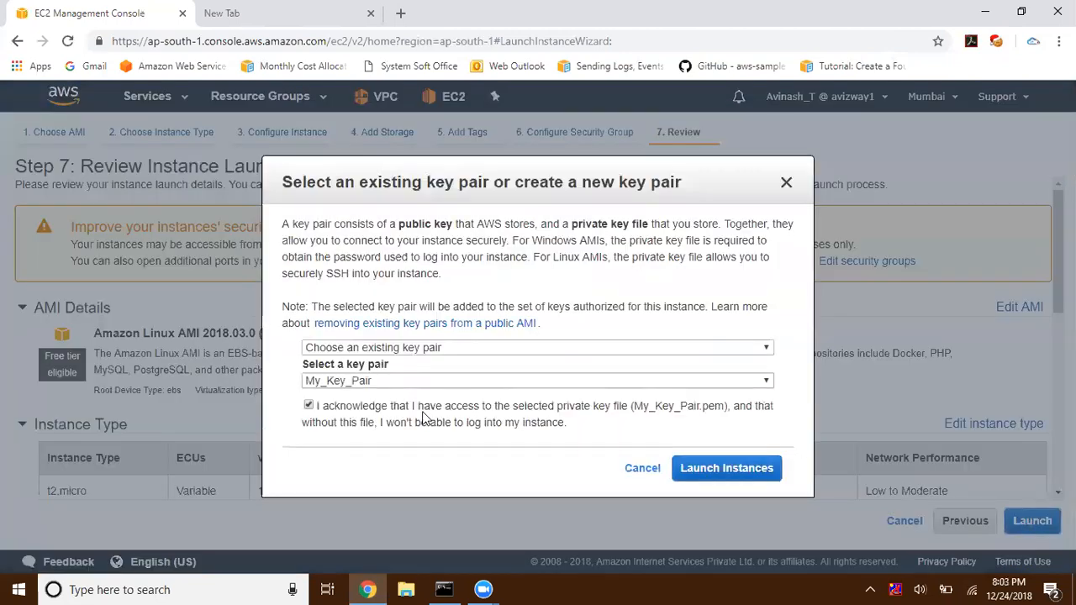
pyautogui.click(726, 467)
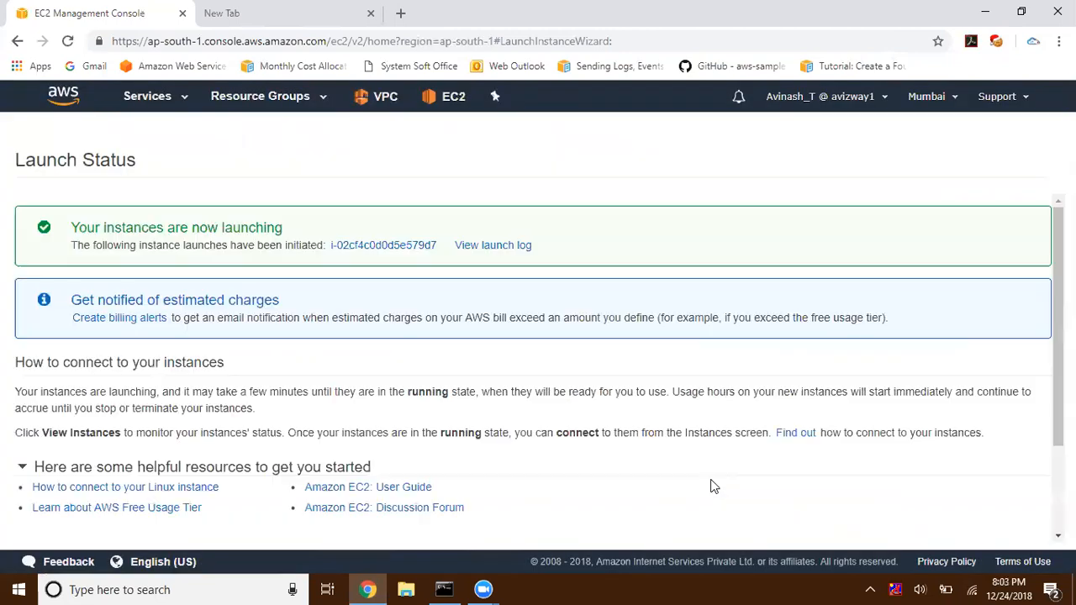
pyautogui.click(81, 432)
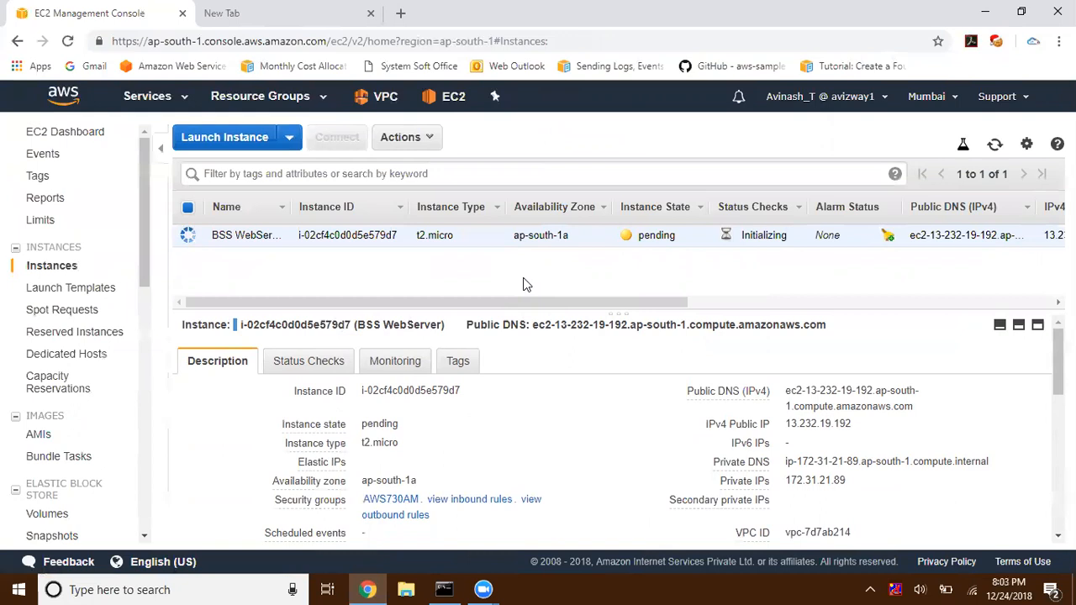
pyautogui.click(407, 137)
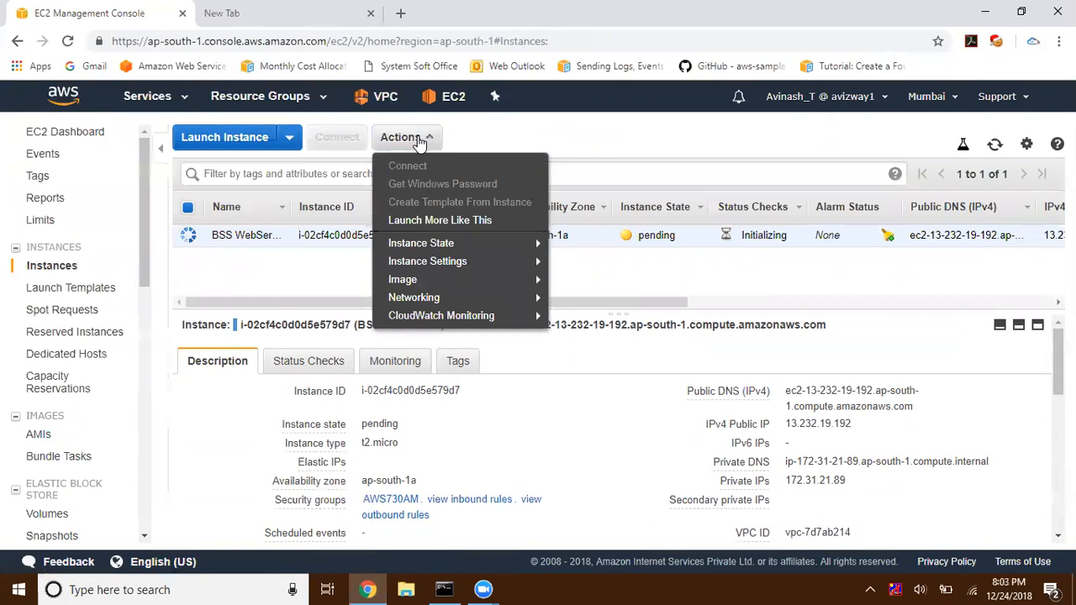
pyautogui.moveTo(427, 261)
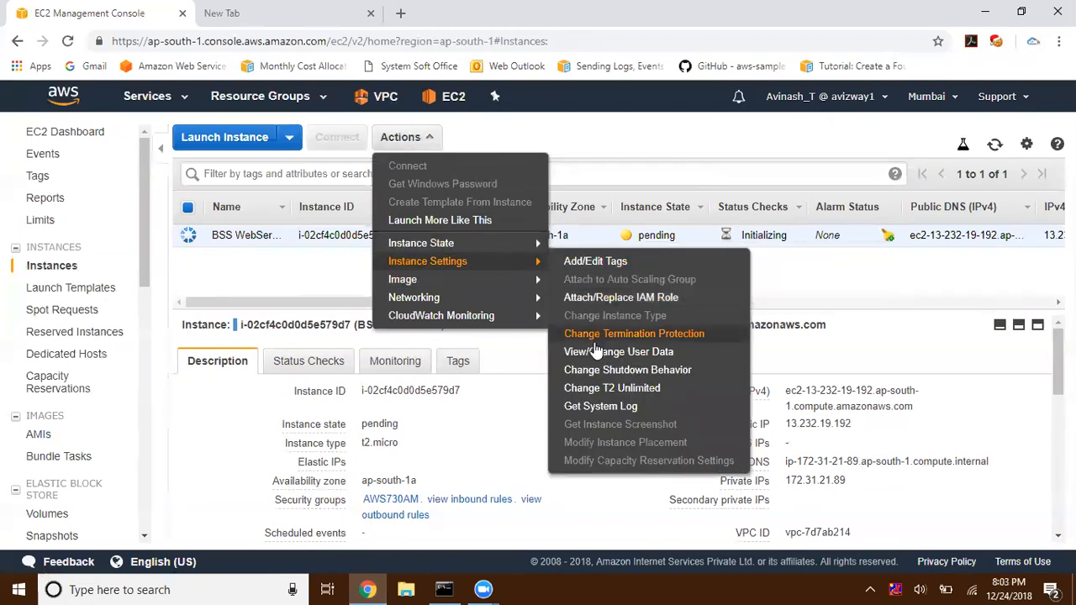
pyautogui.click(619, 351)
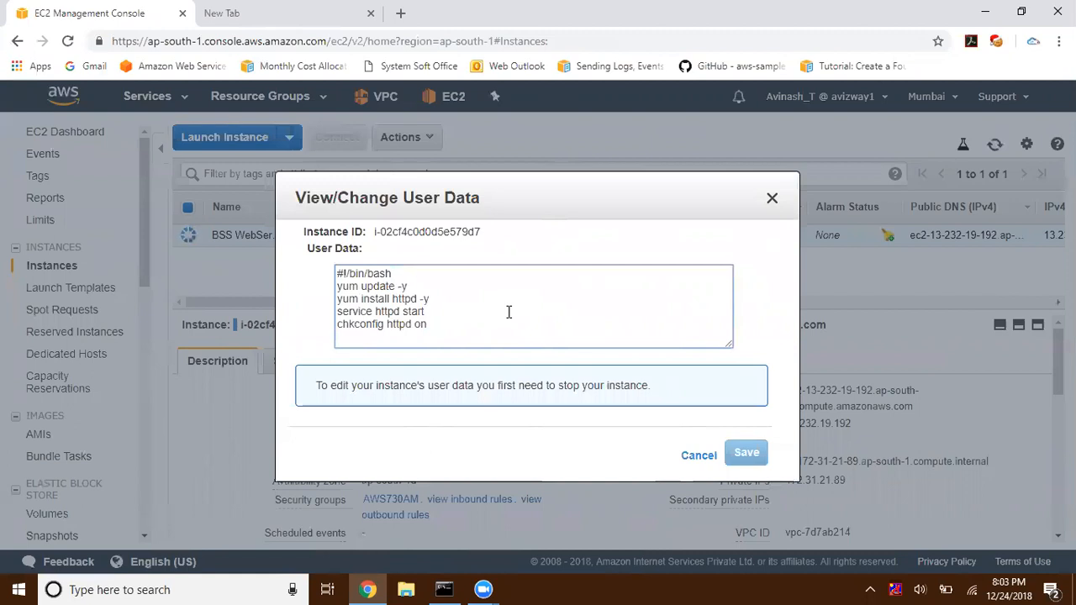
pyautogui.moveTo(333, 273)
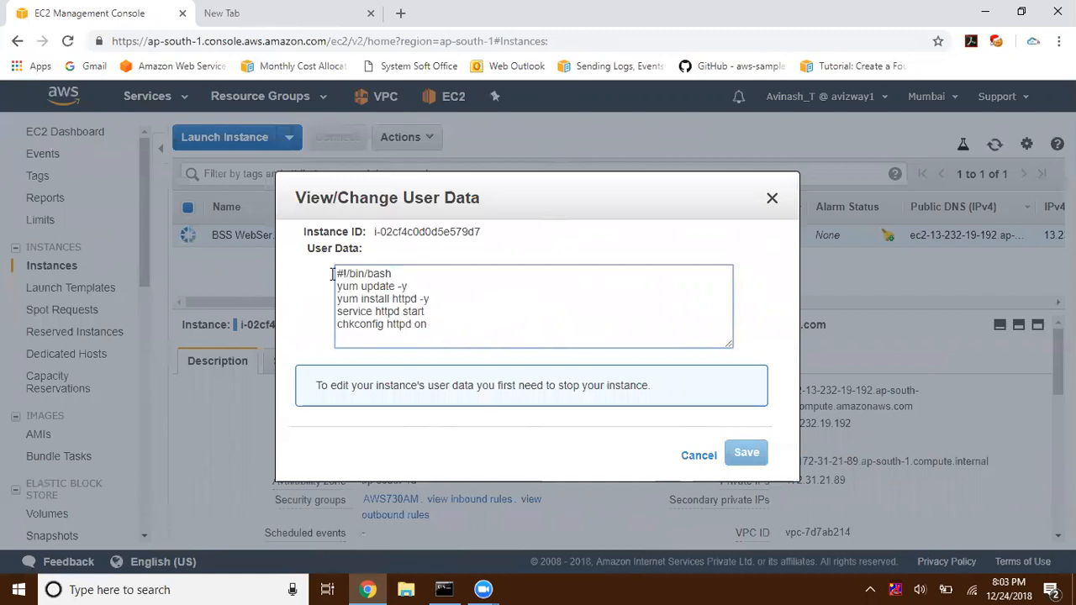
pyautogui.moveTo(706, 477)
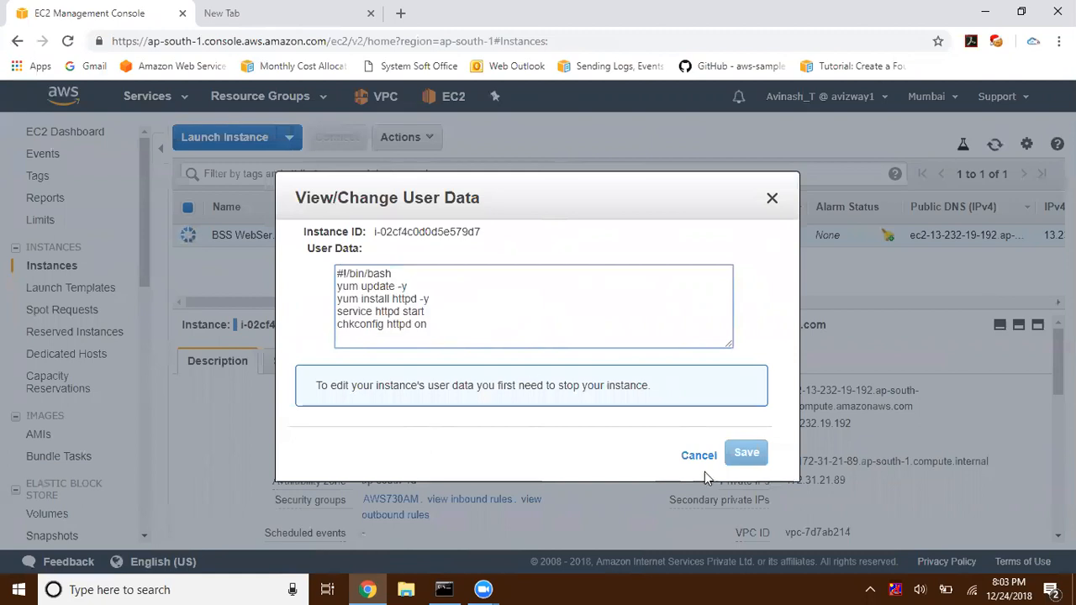
pyautogui.click(699, 454)
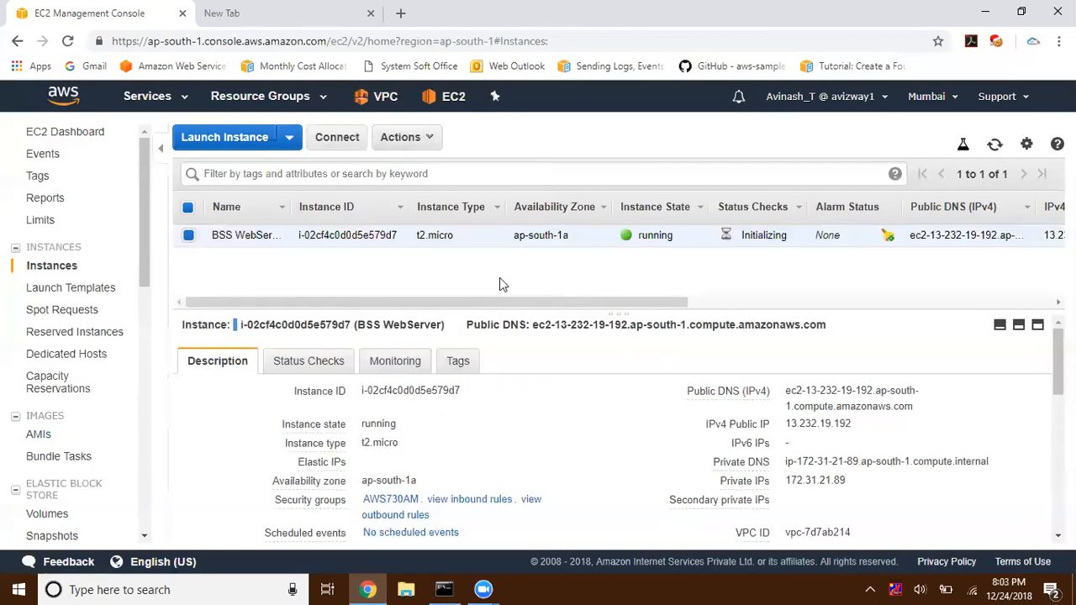
pyautogui.moveTo(714, 235)
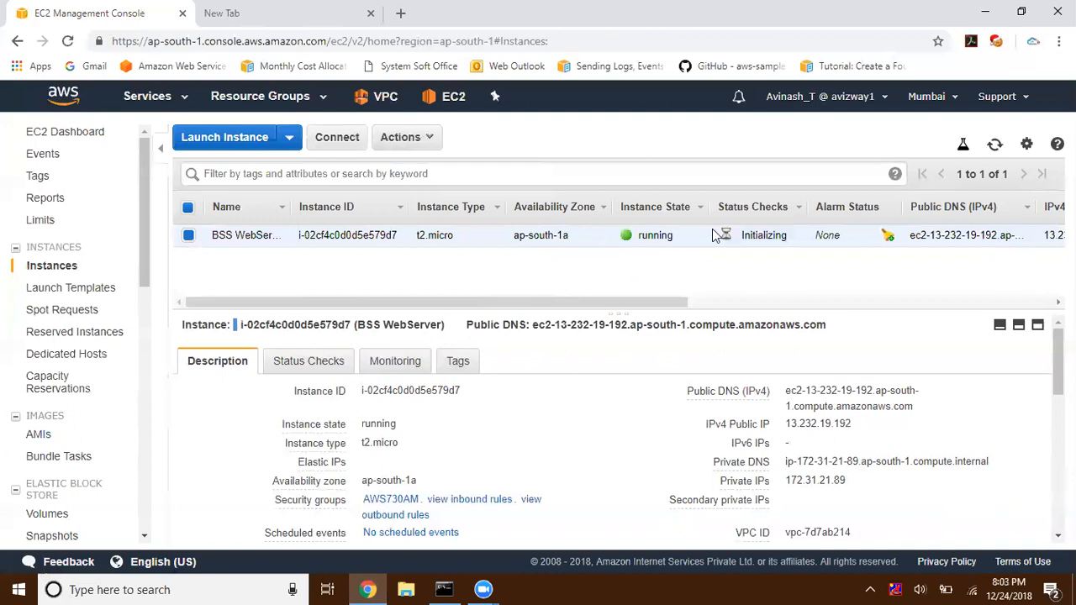
pyautogui.moveTo(552, 272)
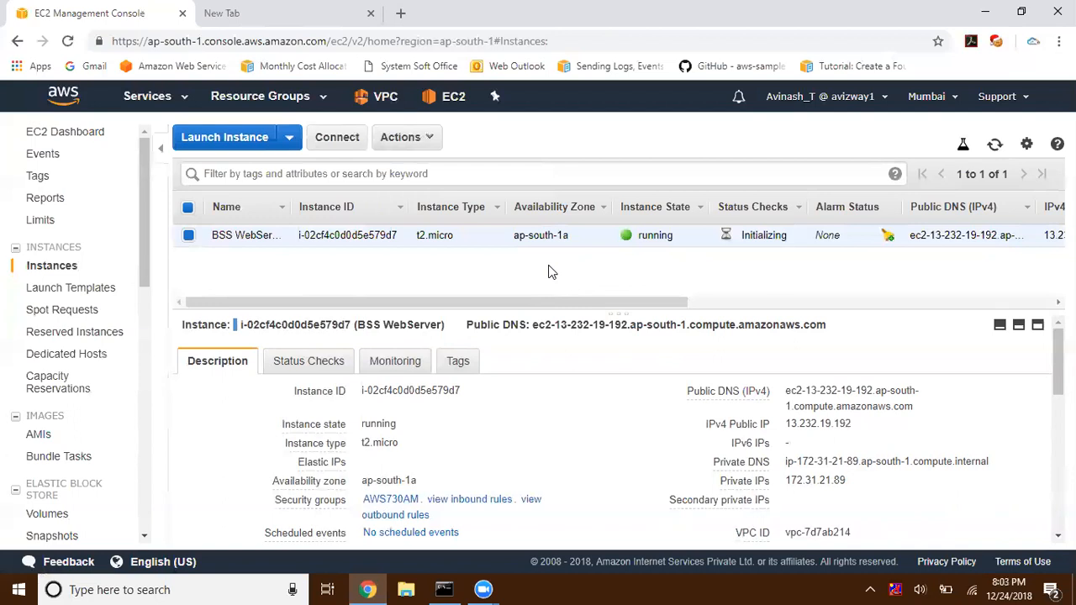
pyautogui.moveTo(979, 192)
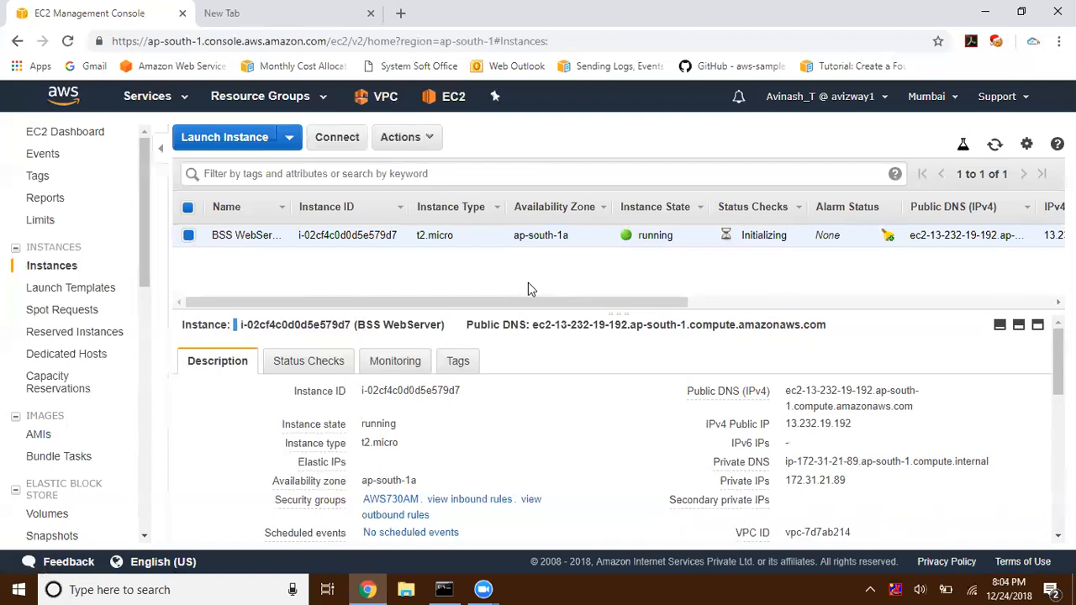
# - Refresh the instances list and switch to the blank new browser tab
pyautogui.click(996, 144)
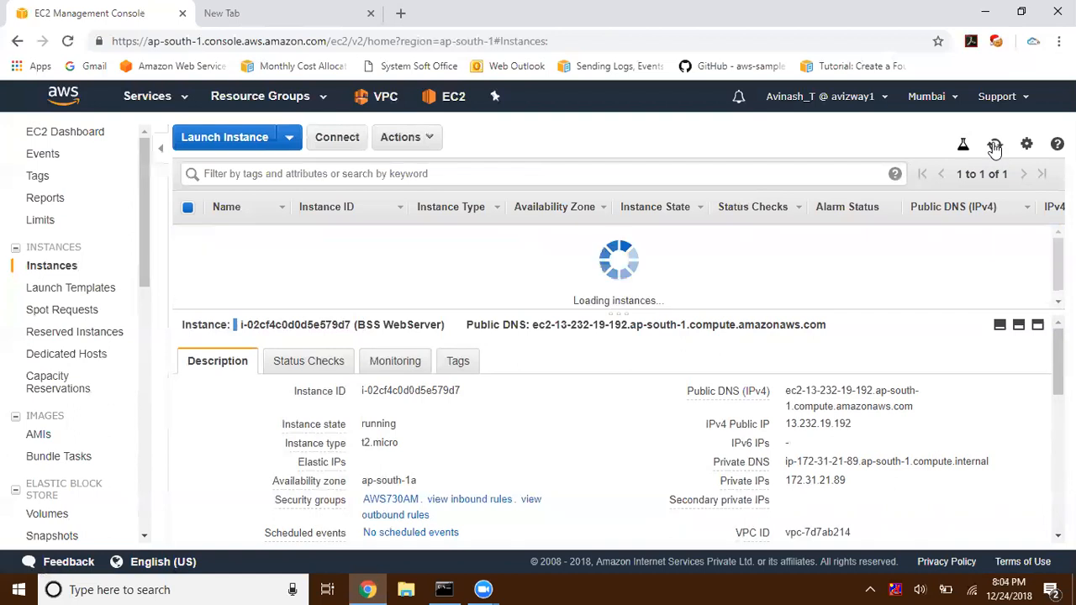
pyautogui.click(995, 145)
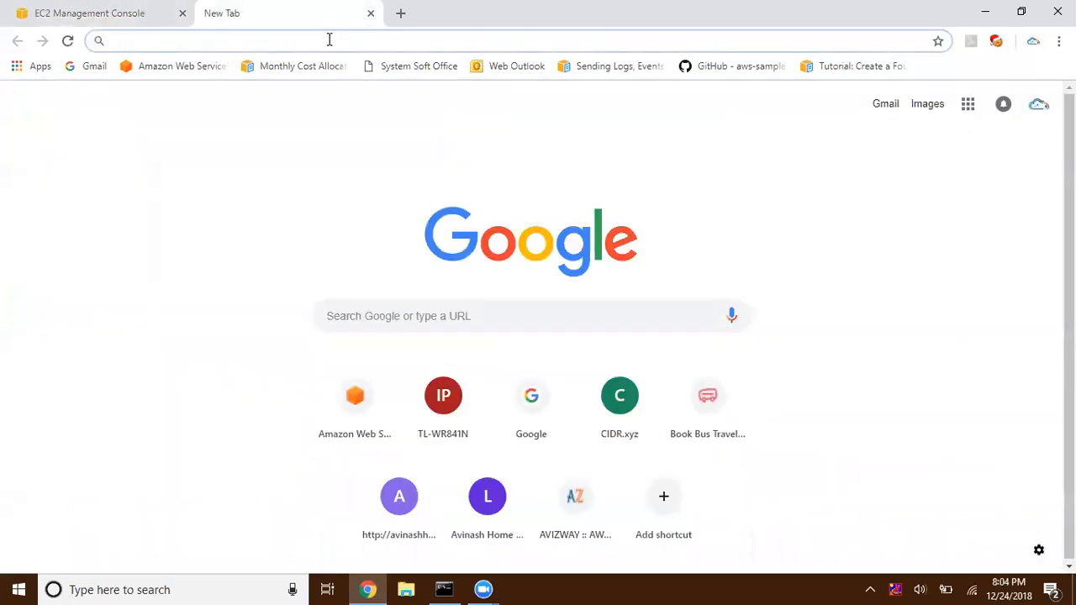
# - Load ec2-13-232-19-192.ap-south-1.compute.amazonaws.com to see the Apache test page, then return to EC2
pyautogui.write('ec2-13-232-19-192.ap-south-1.compute.amazonaws.com')
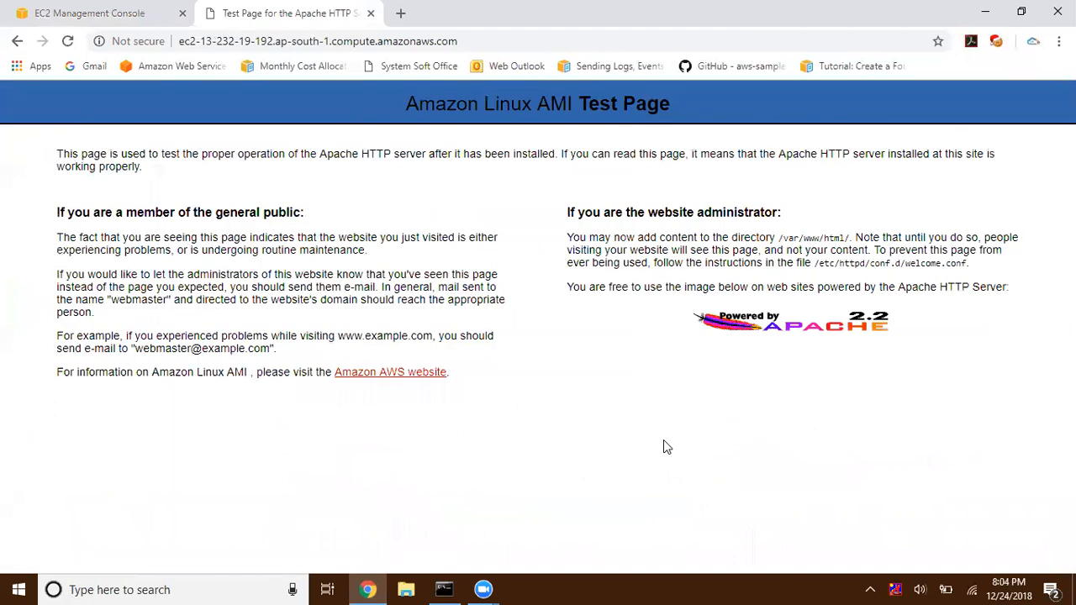
pyautogui.click(87, 14)
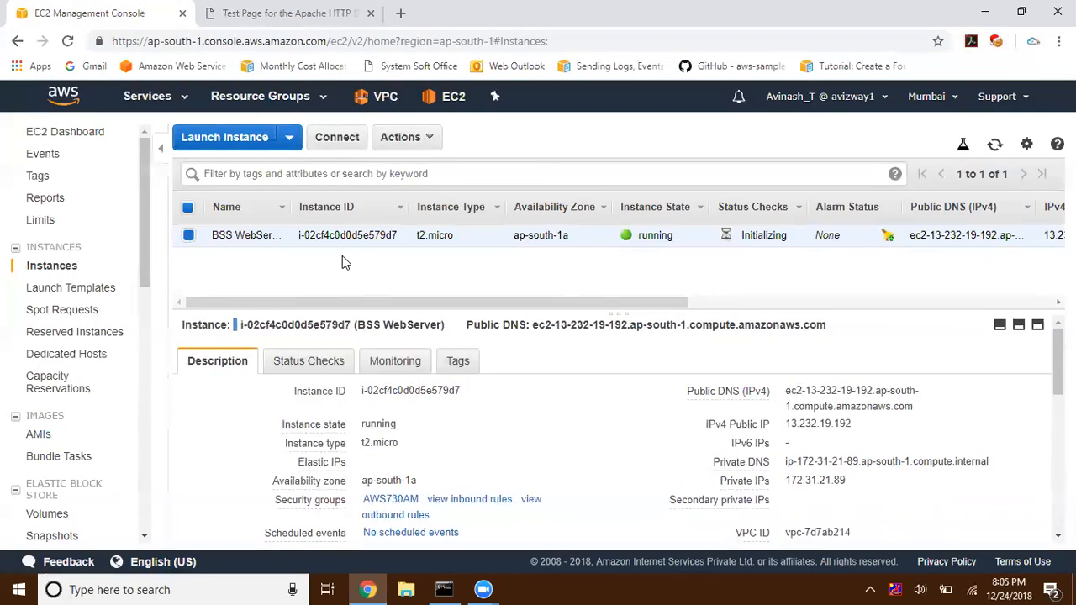
pyautogui.click(406, 138)
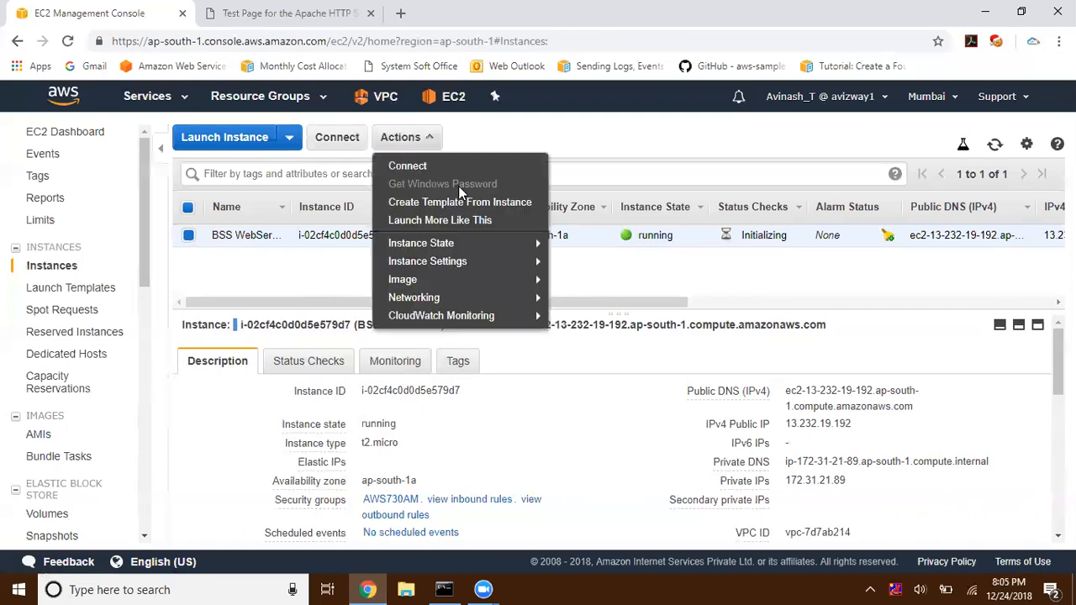
pyautogui.moveTo(427, 261)
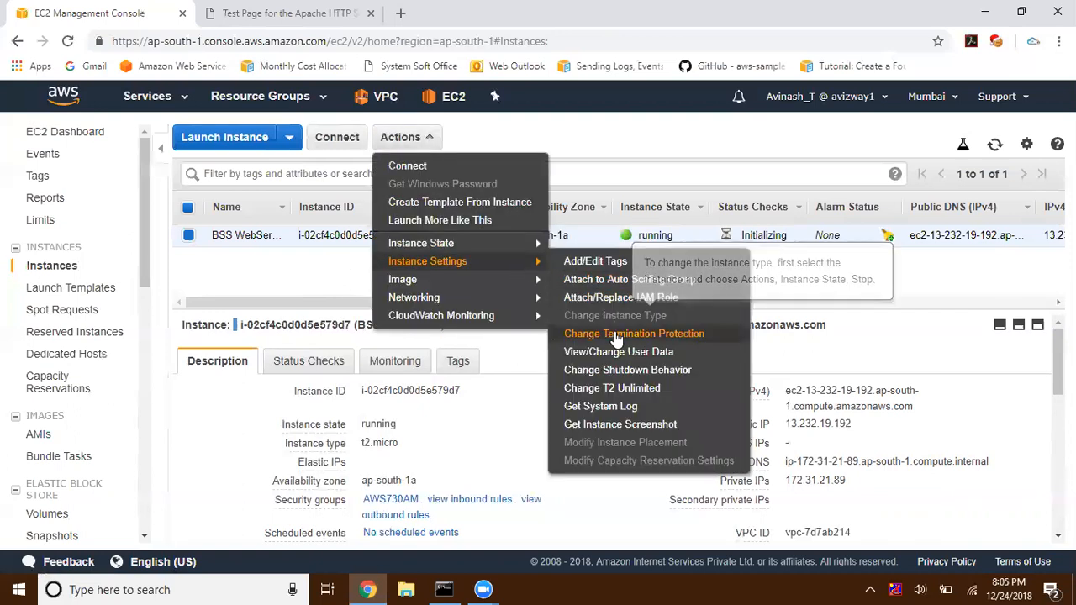
pyautogui.click(618, 351)
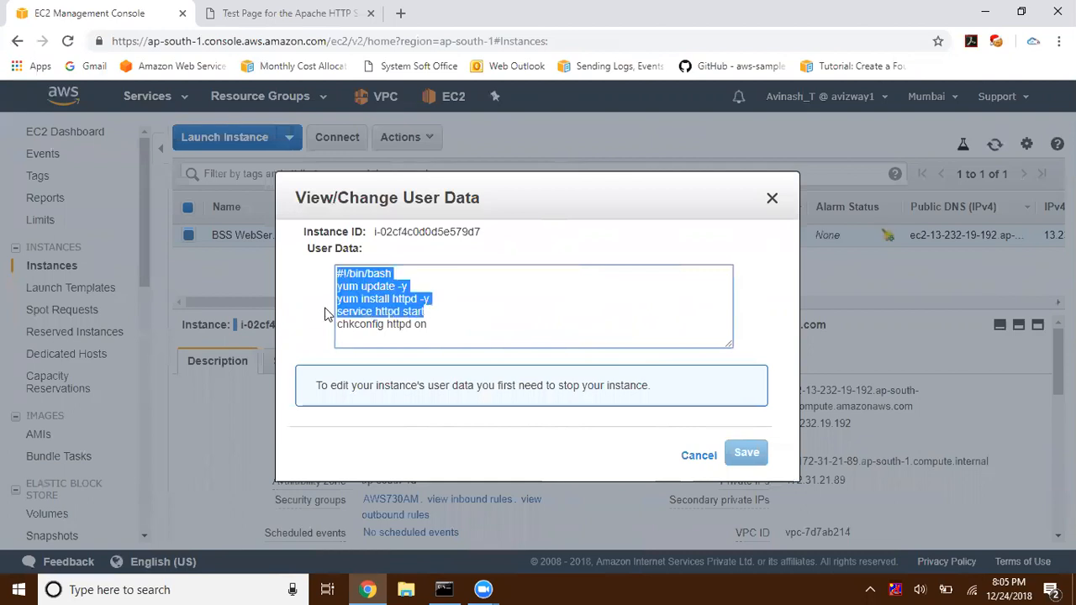
pyautogui.click(698, 454)
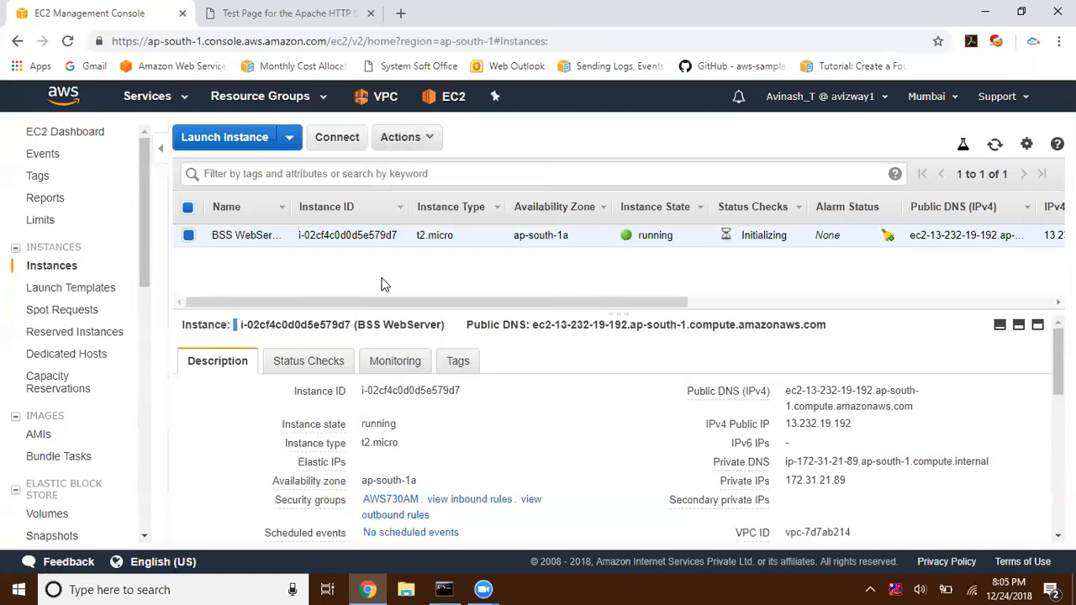
pyautogui.click(286, 13)
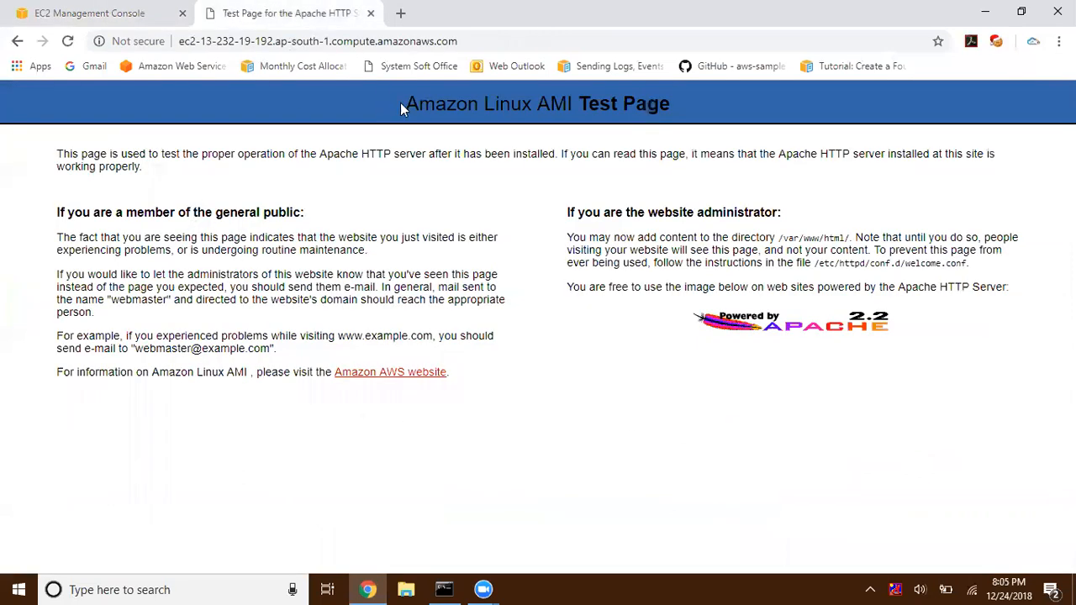
pyautogui.click(87, 13)
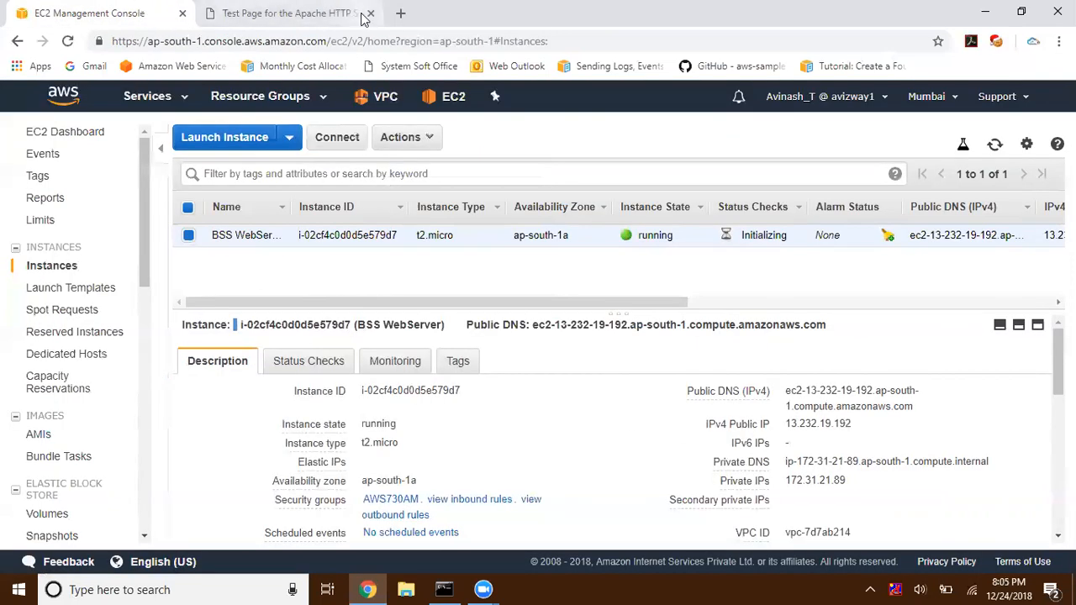
pyautogui.click(370, 13)
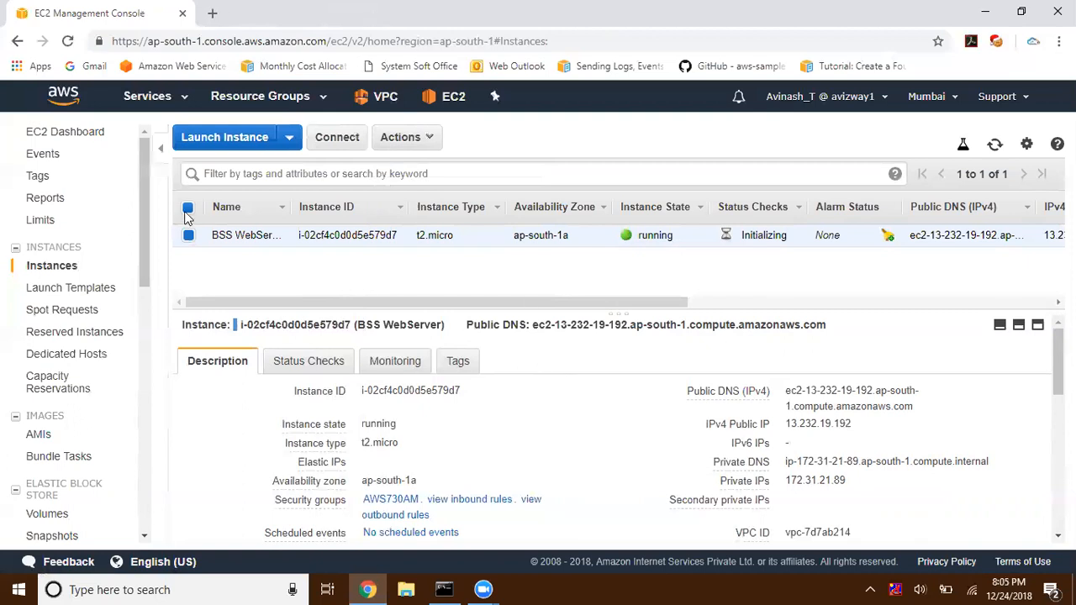
pyautogui.click(188, 236)
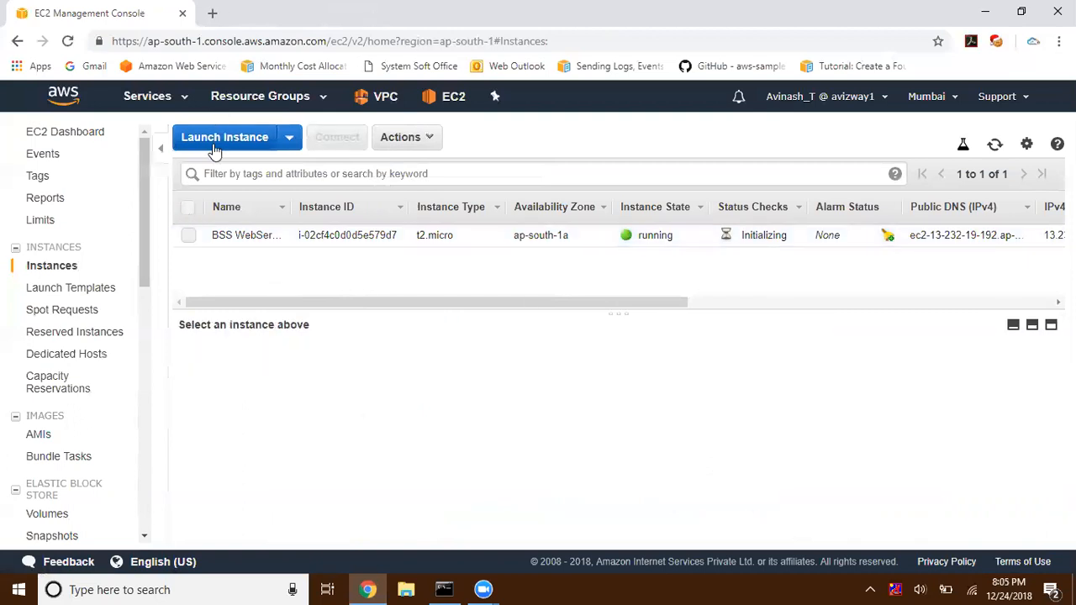
# - Start a second launch with a Microsoft Windows Server AMI on t2.micro, reaching instance details
pyautogui.click(225, 138)
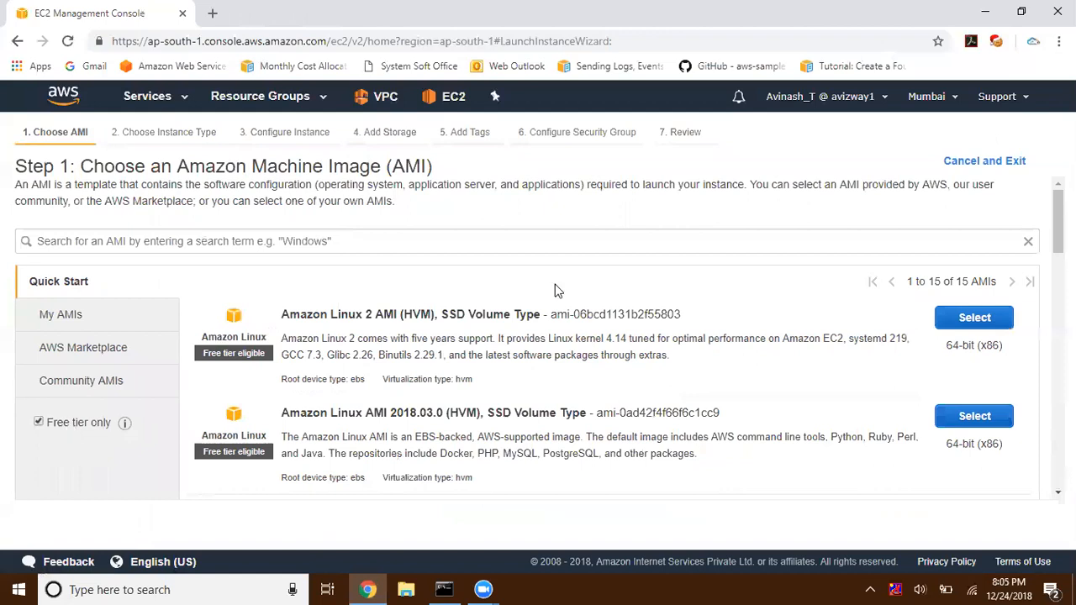
pyautogui.scroll(-3)
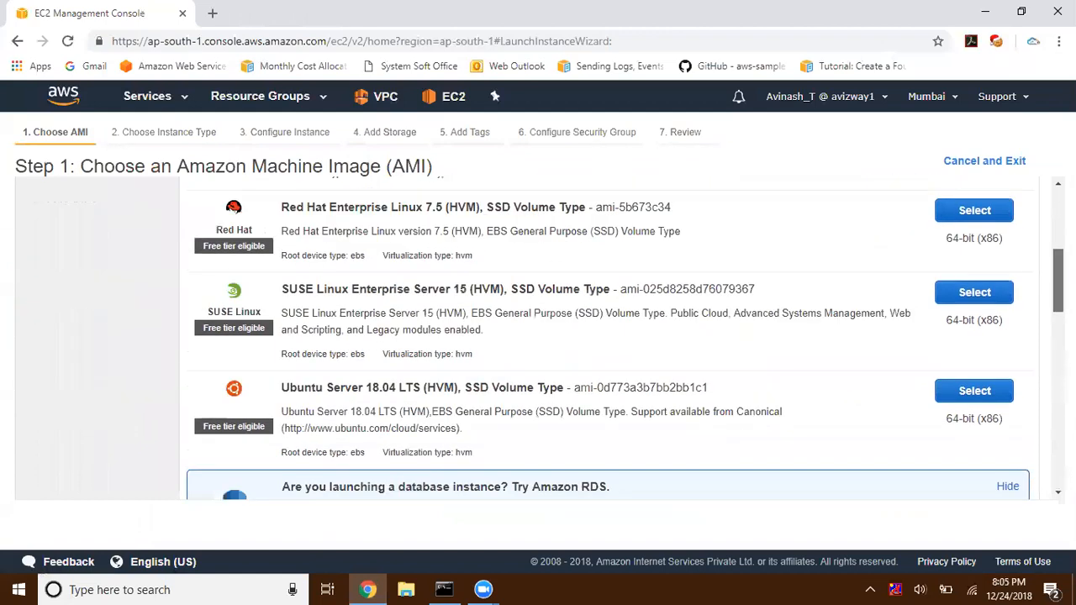
pyautogui.scroll(-3)
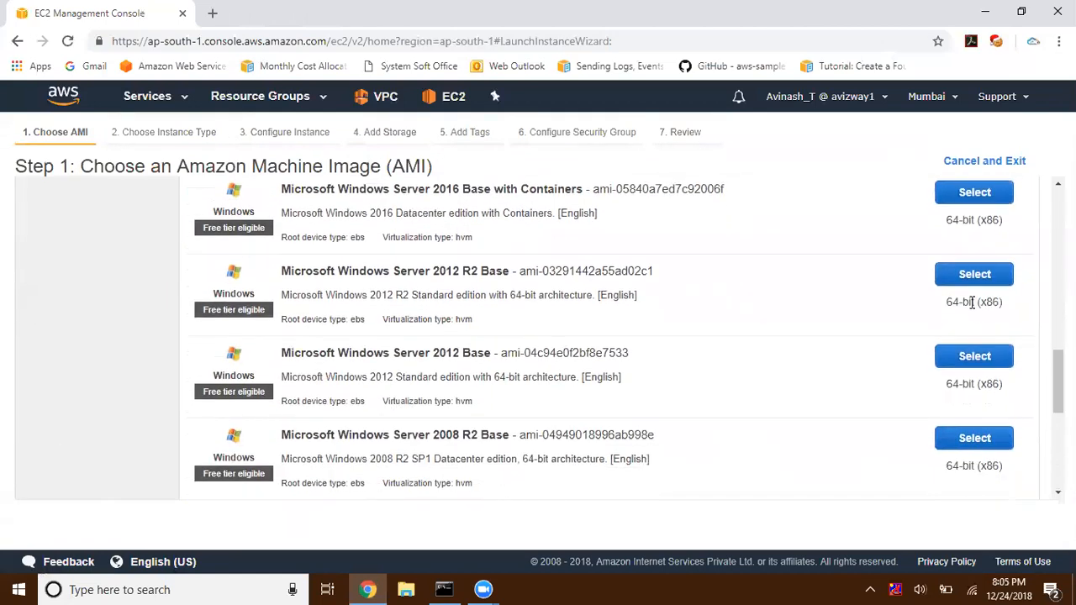
pyautogui.click(975, 274)
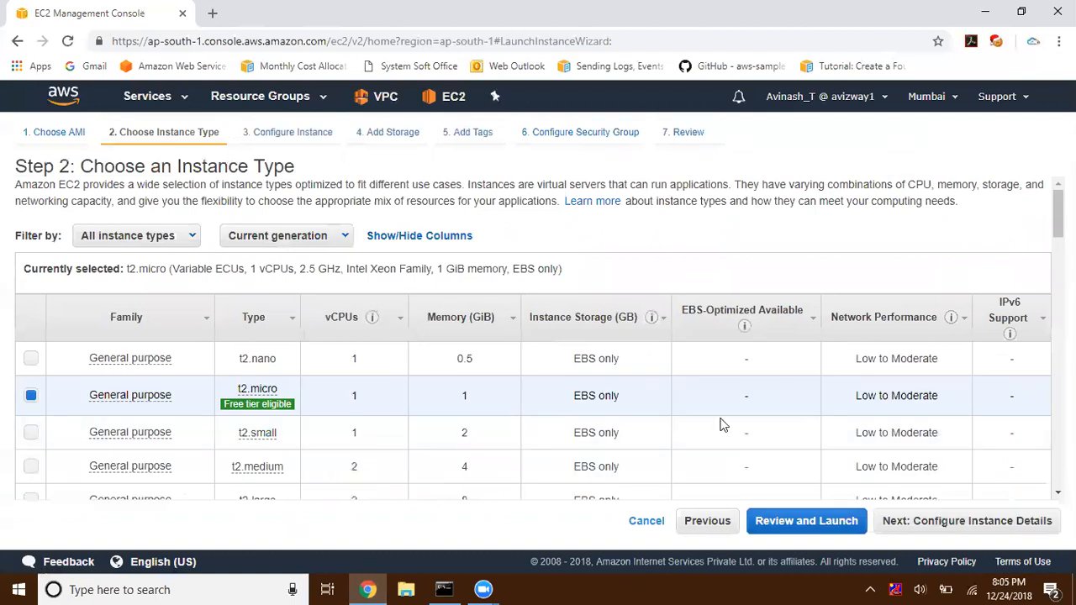
pyautogui.click(965, 522)
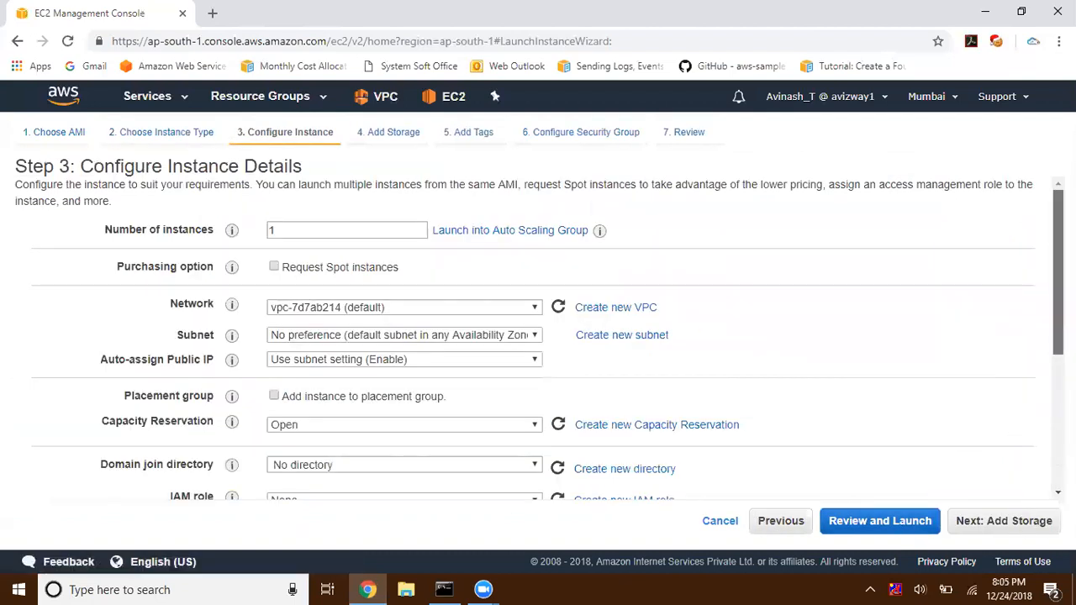
# - Enter user data <powershell> tzutil /s "India Standard Time" </powershell>
pyautogui.scroll(-3)
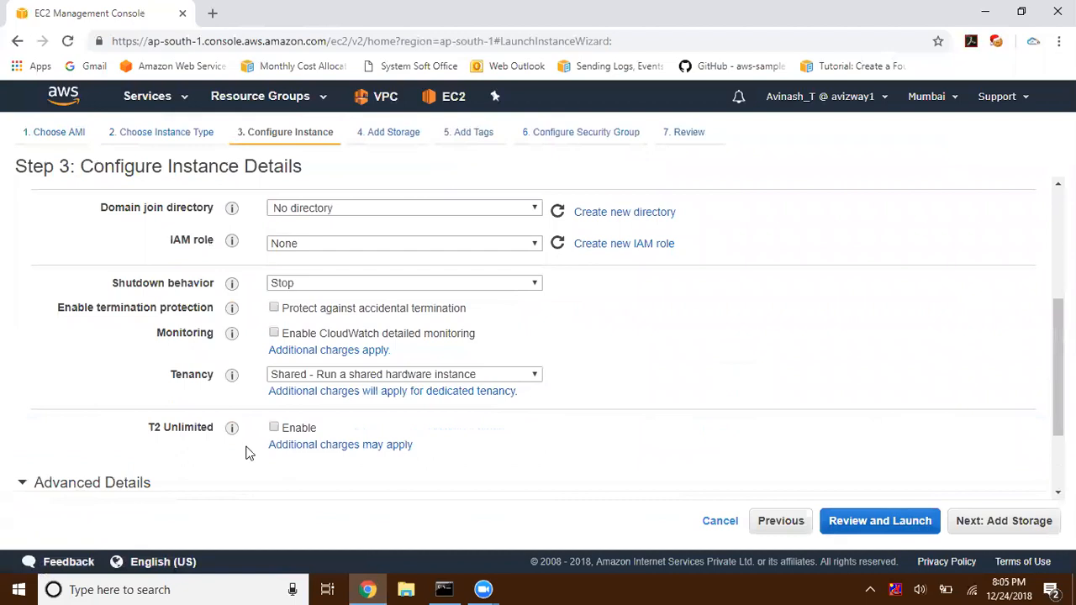
pyautogui.scroll(-3)
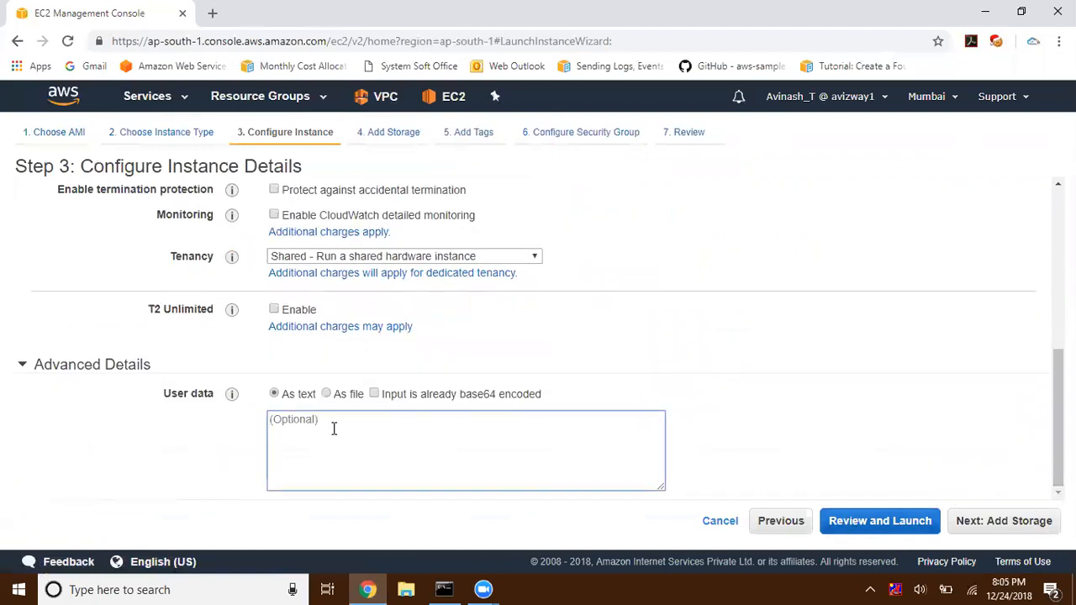
pyautogui.write('<>')
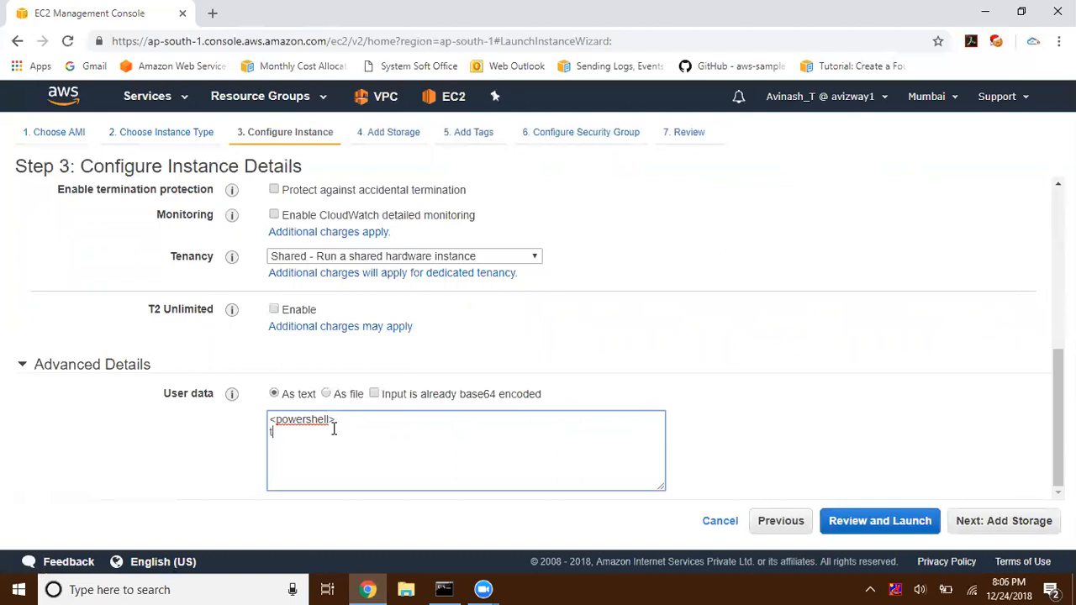
pyautogui.write('zutil')
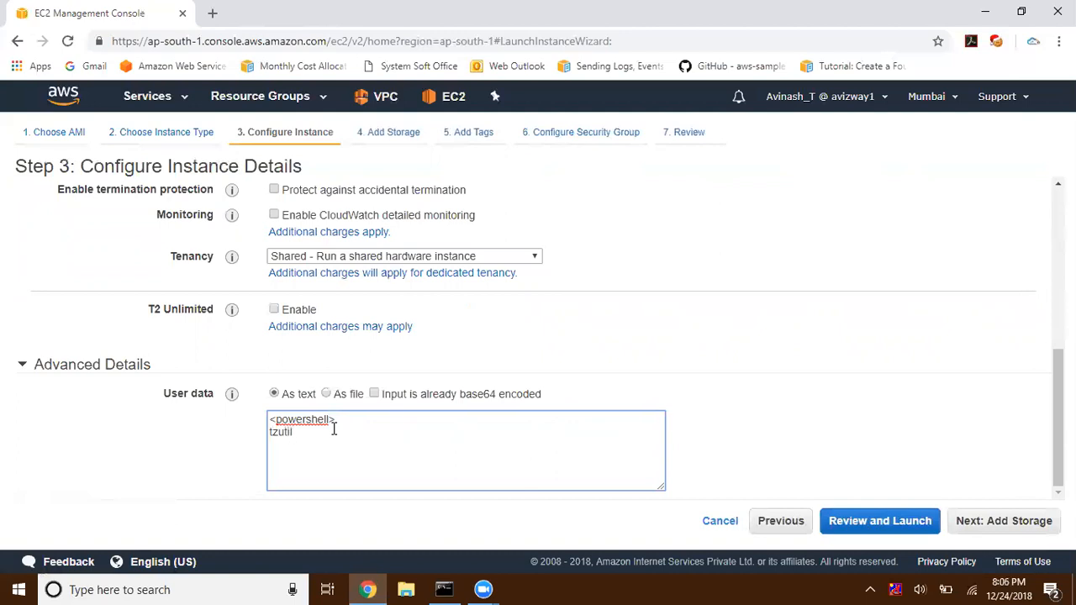
pyautogui.write('/s ""')
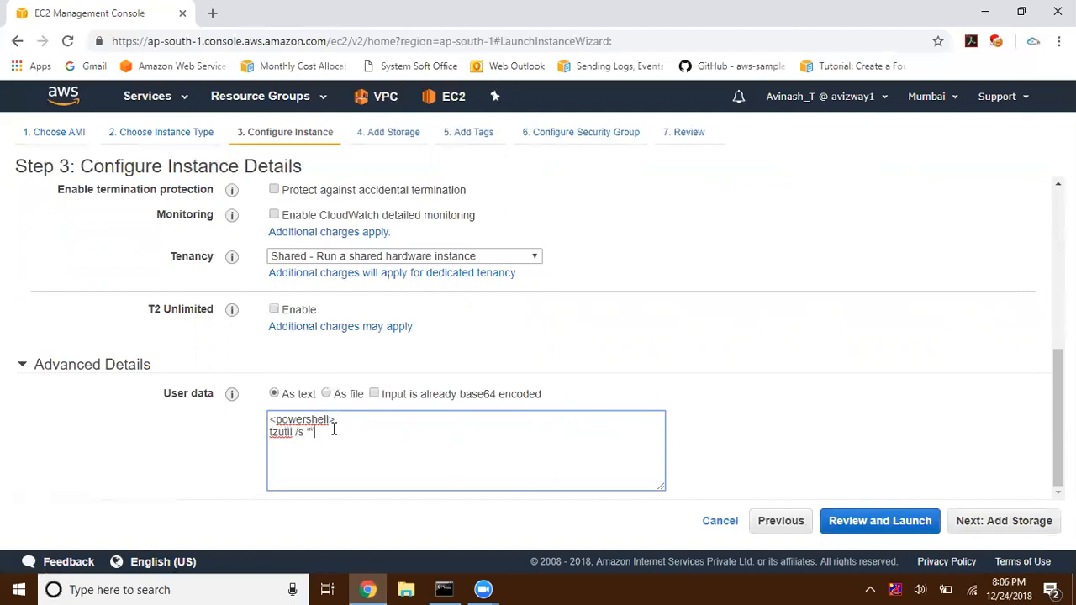
pyautogui.write('India')
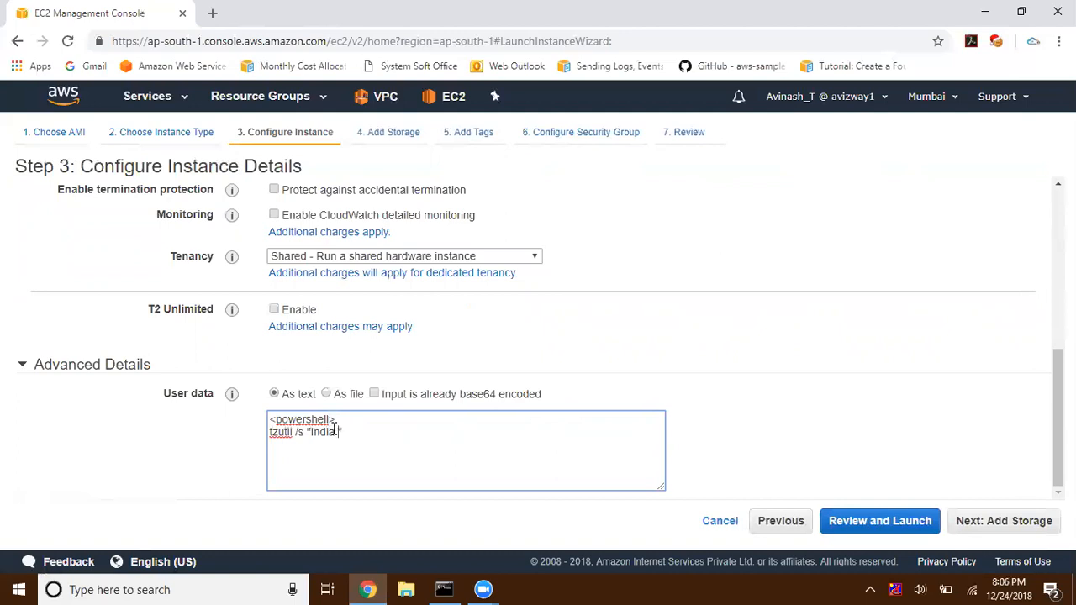
pyautogui.write('Standard')
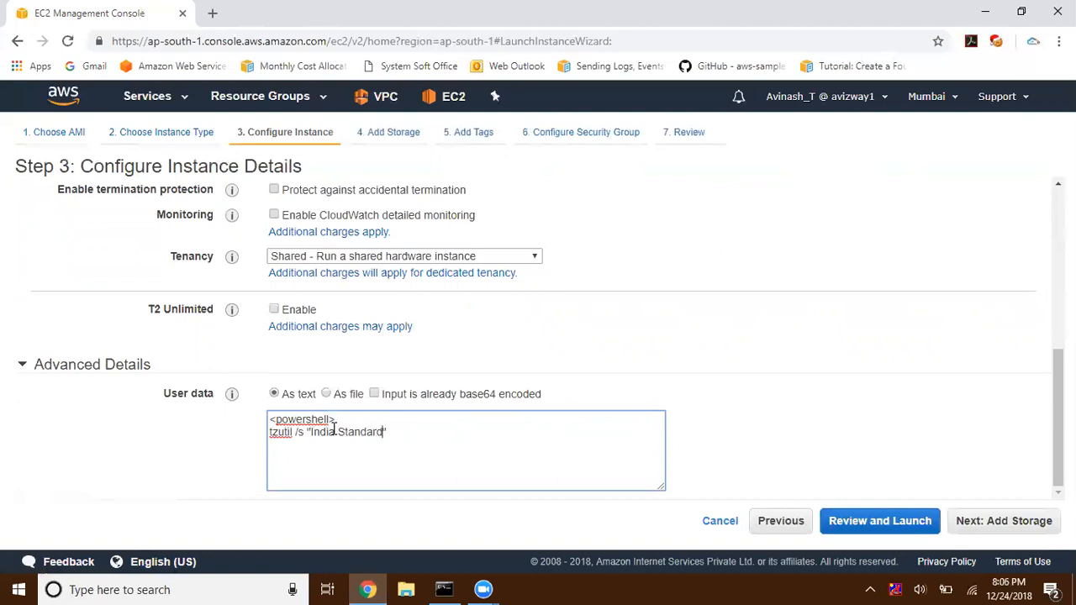
pyautogui.write('Time')
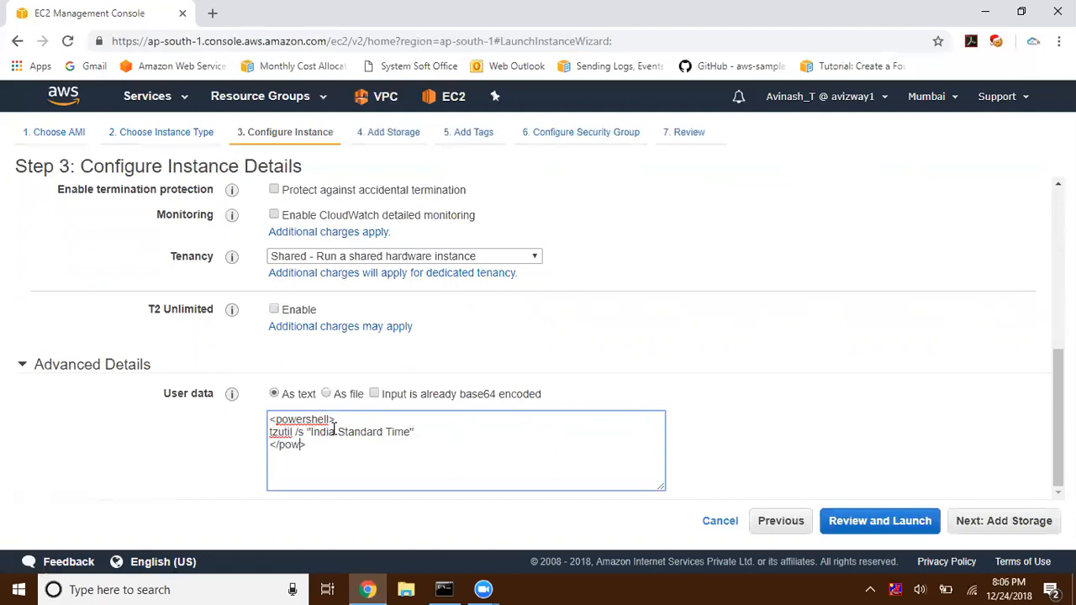
pyautogui.write('ershell')
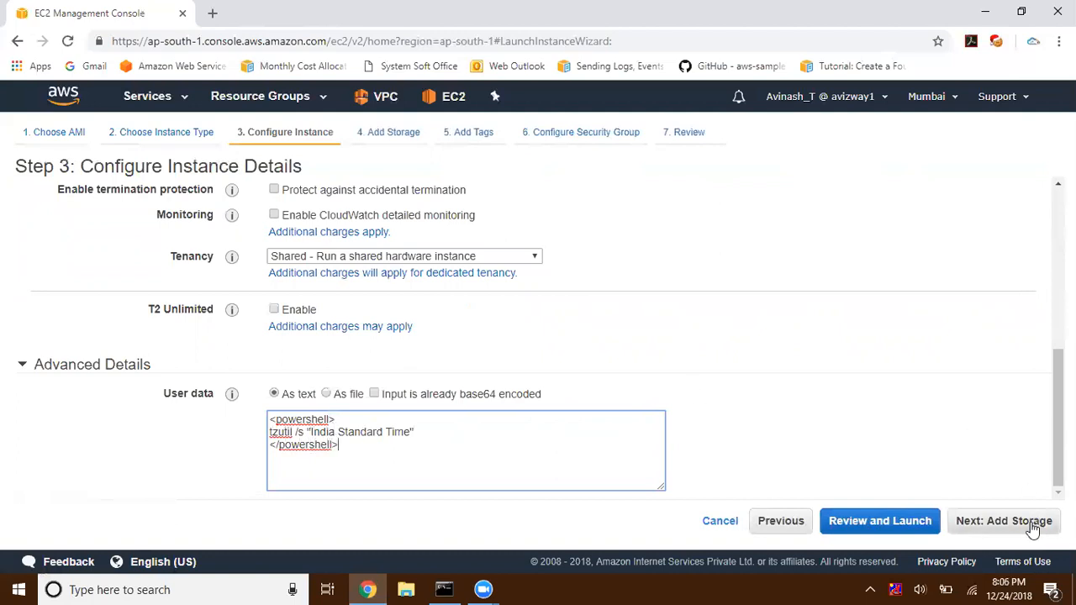
# - Keep default storage and tag the instance with Name 'Windows Userdata Test'
pyautogui.click(1002, 521)
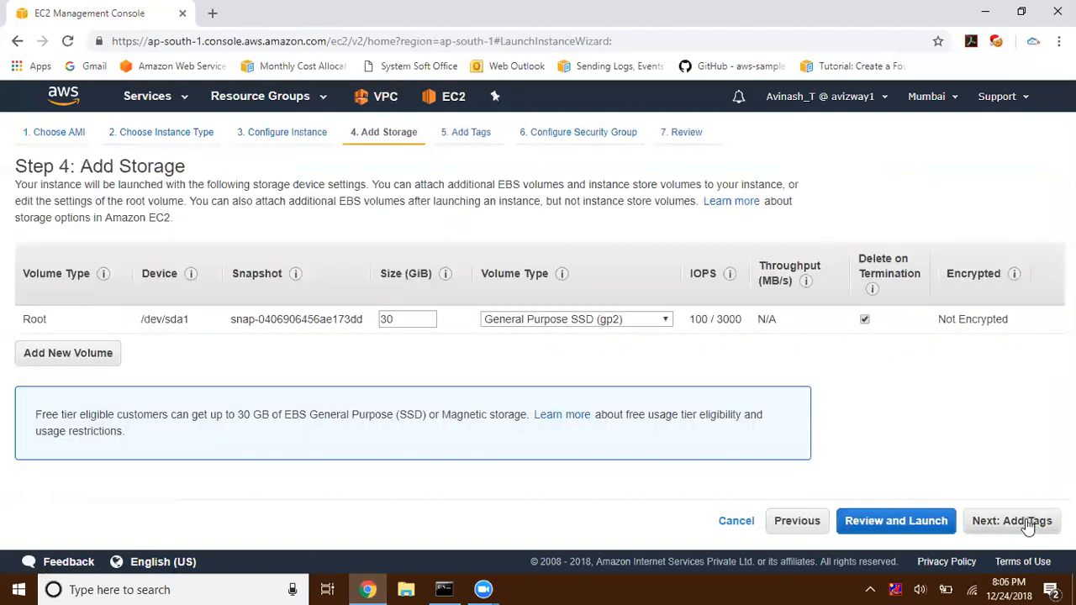
pyautogui.click(1012, 521)
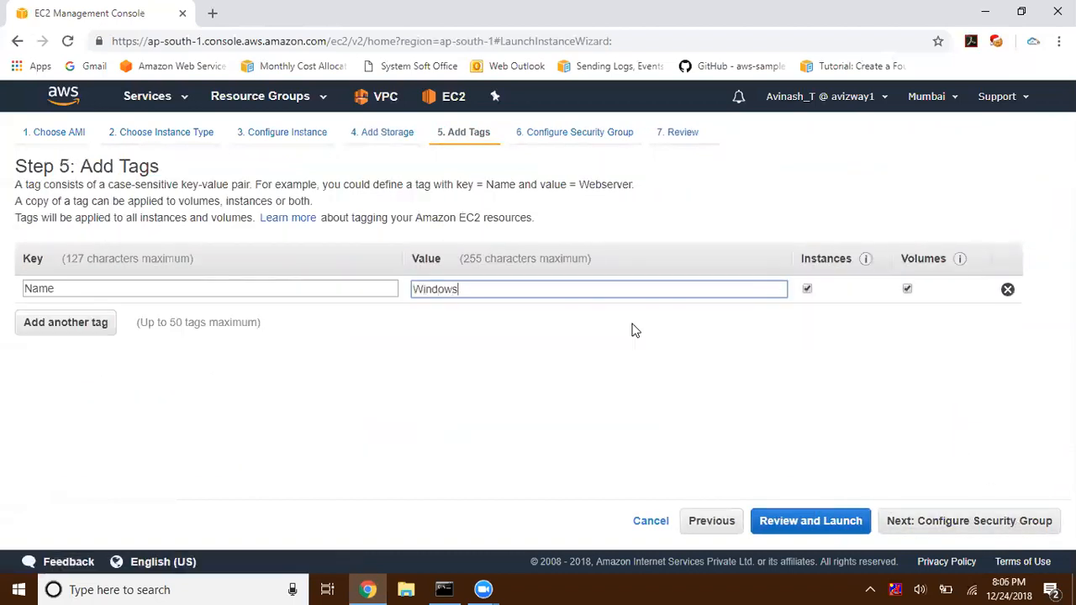
pyautogui.write('Userd')
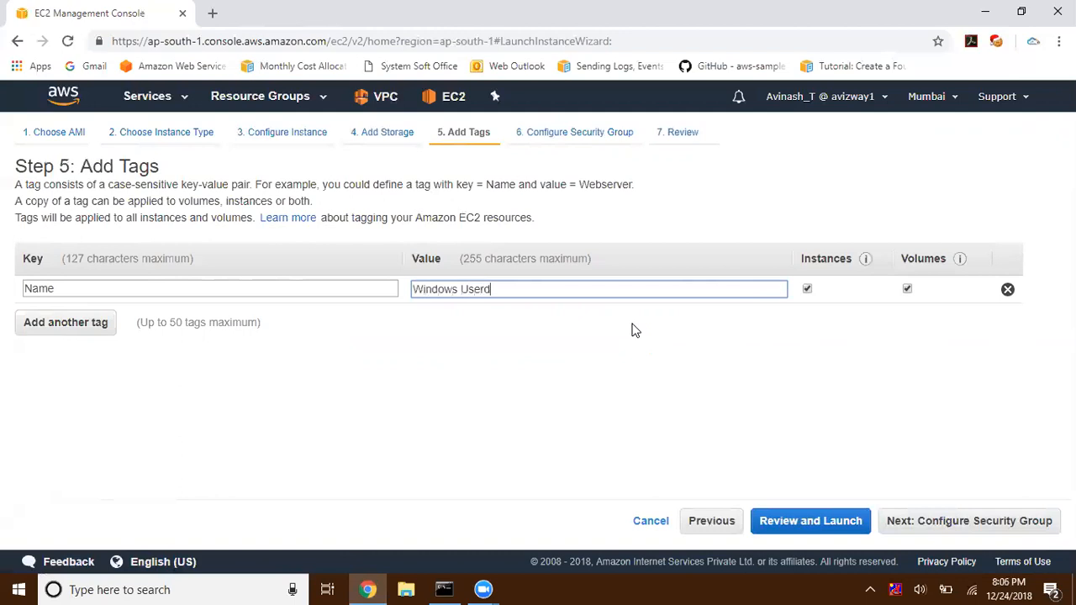
pyautogui.write('ata Test')
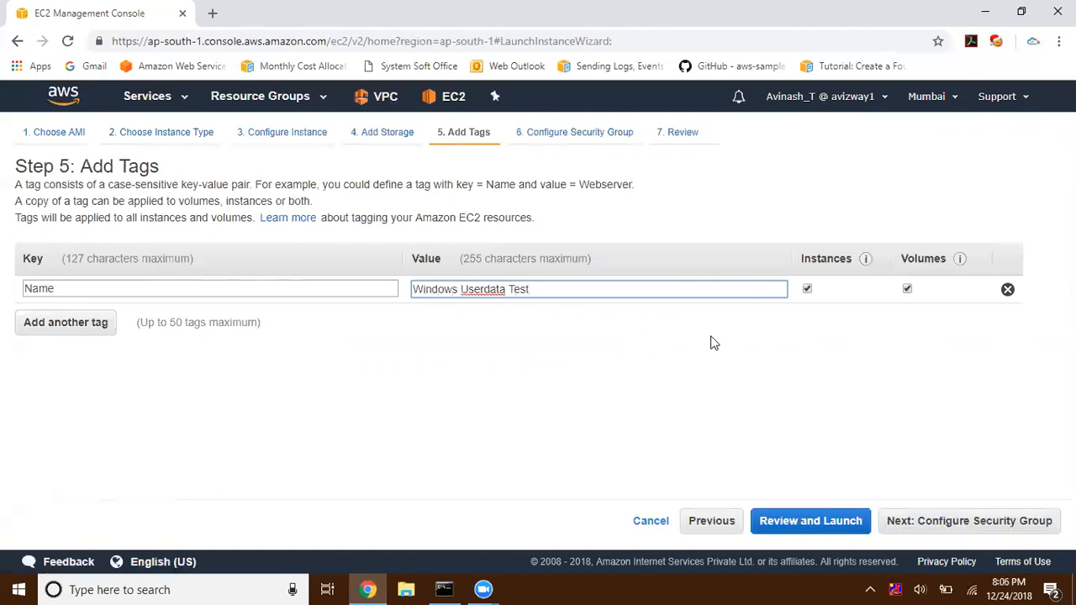
# - Assign the existing AWS730AM security group and proceed to the review step
pyautogui.click(968, 521)
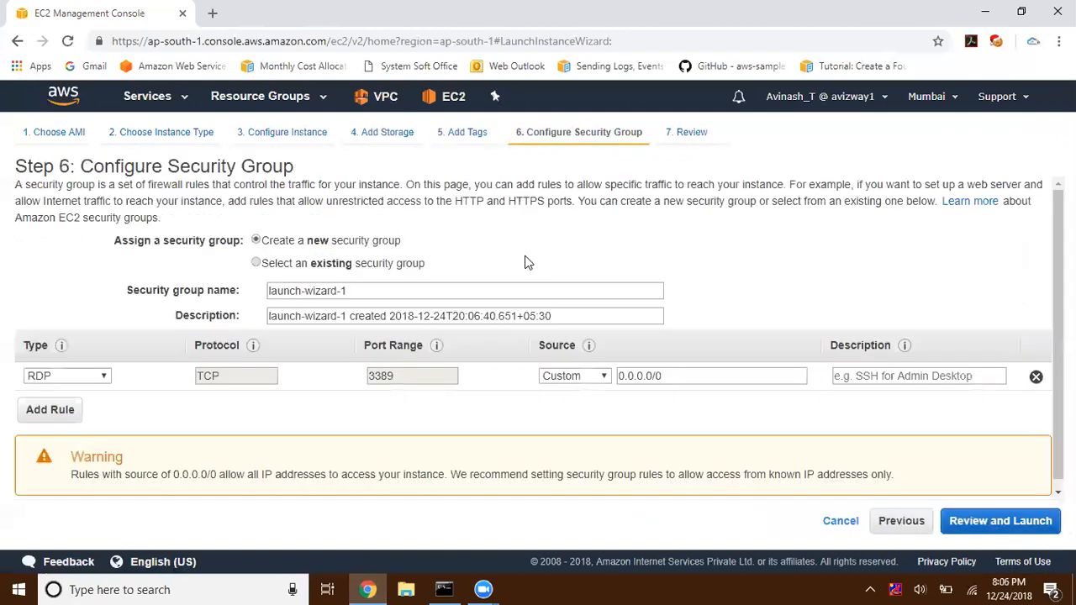
pyautogui.click(255, 262)
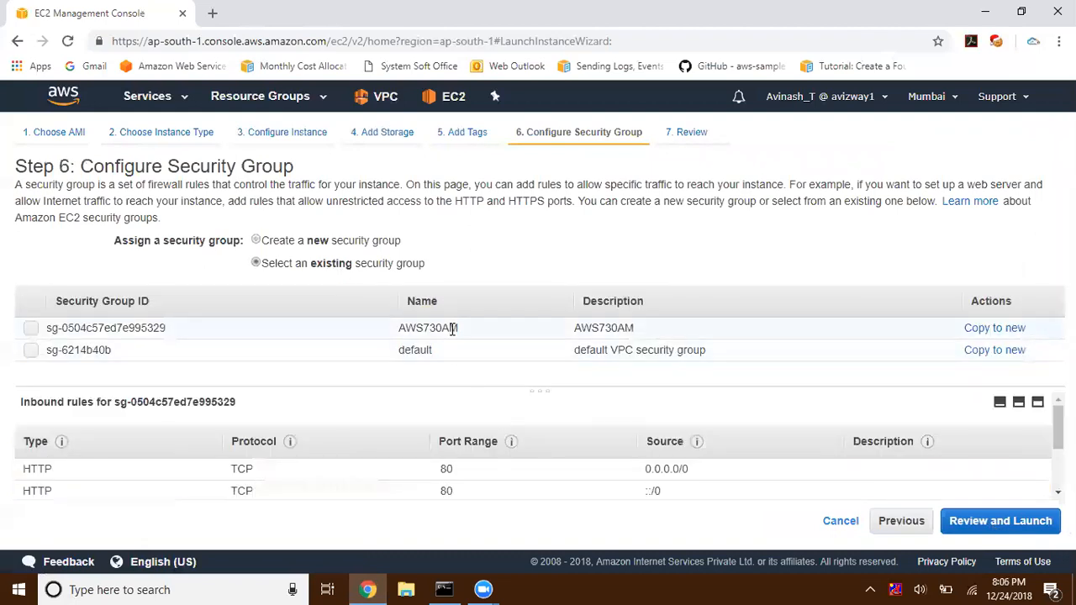
pyautogui.click(999, 521)
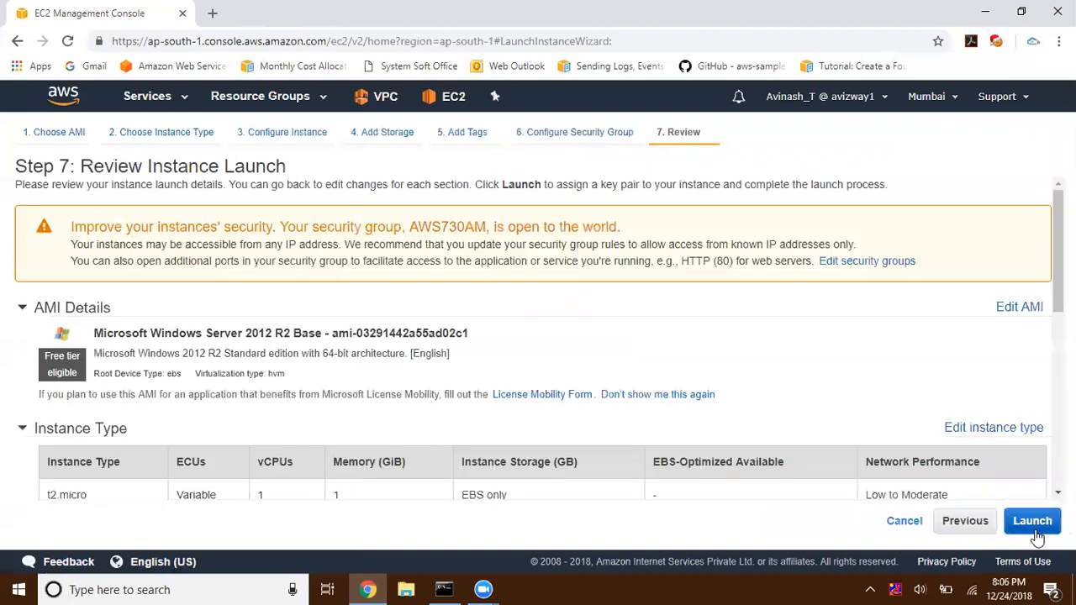
# - Launch the reviewed Windows Userdata Test instance
pyautogui.click(1032, 521)
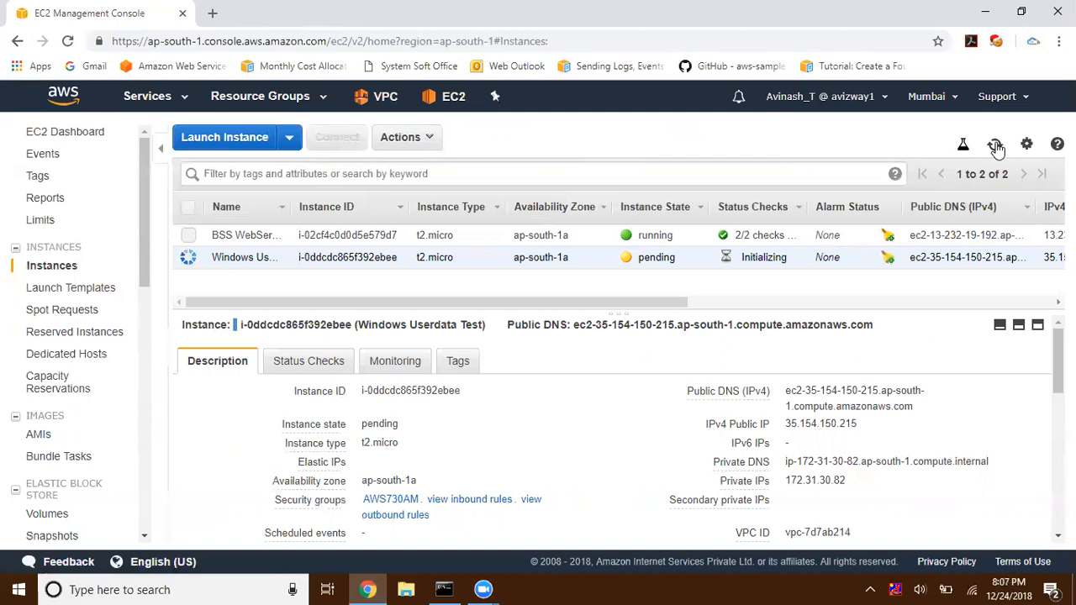
pyautogui.moveTo(995, 148)
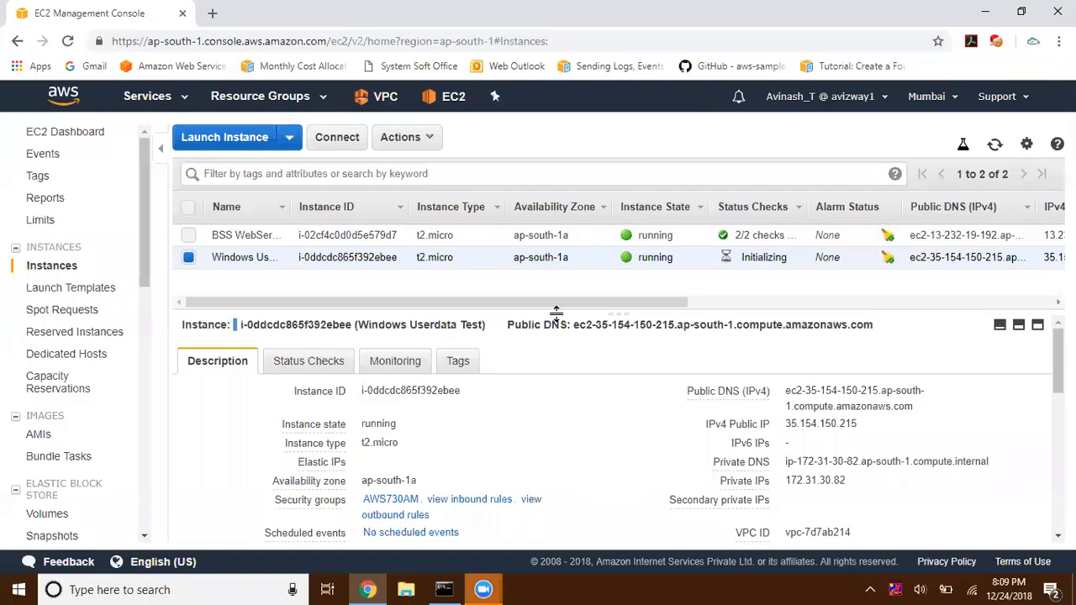
# - Decrypt the Administrator password for Windows Userdata Test using My_Key_Pair.pem via Get Windows Password
pyautogui.click(407, 137)
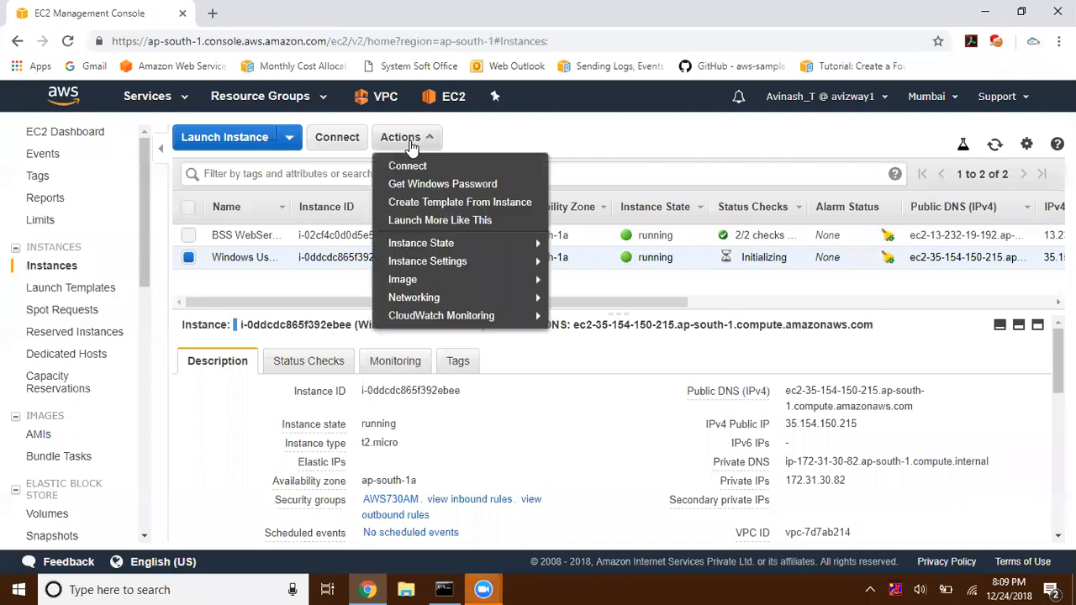
pyautogui.click(442, 183)
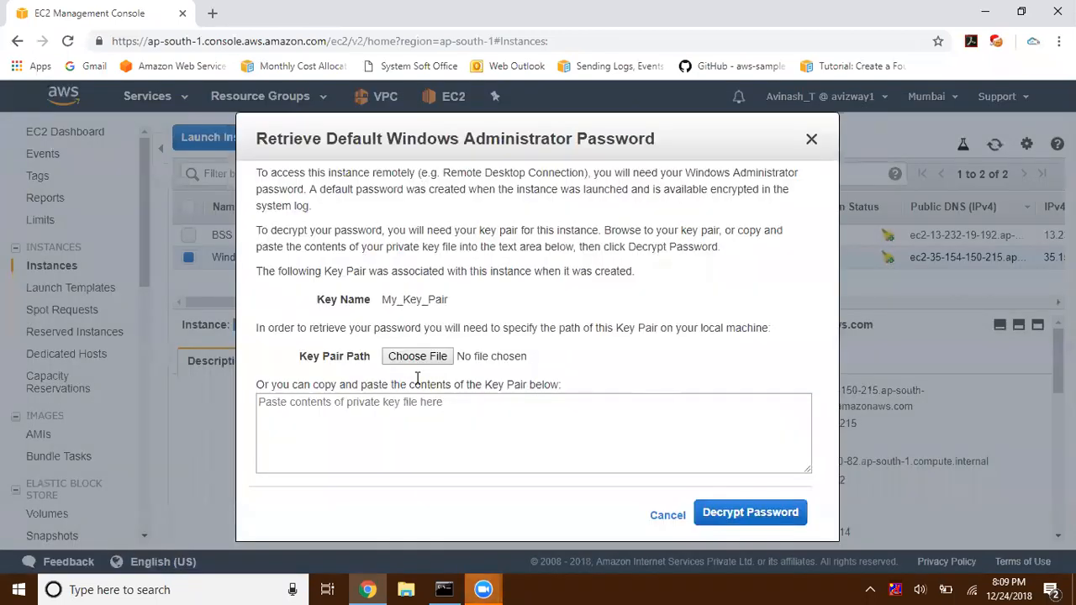
pyautogui.click(417, 357)
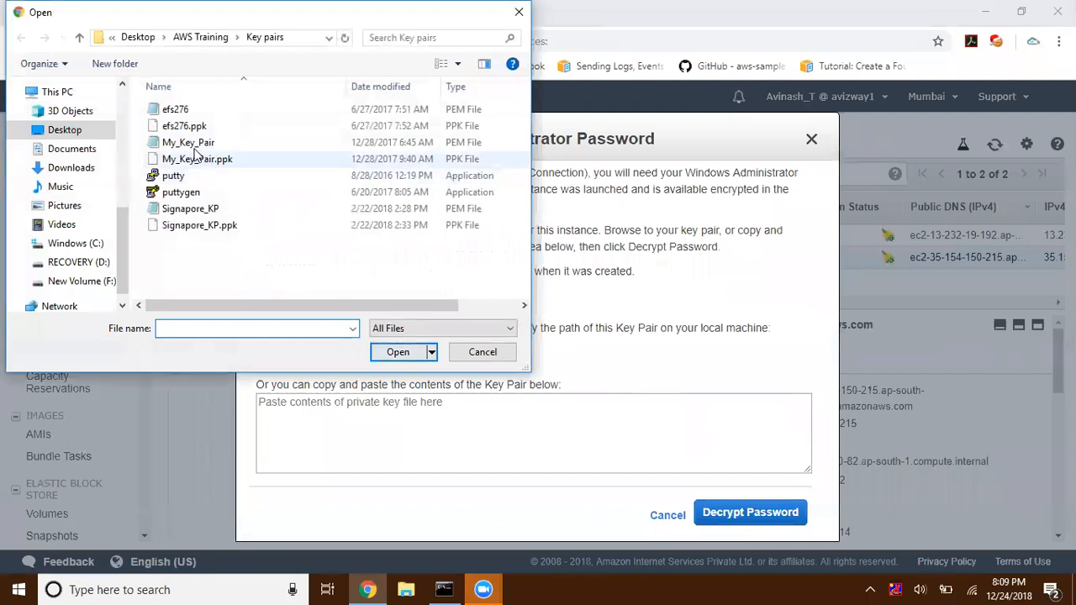
pyautogui.click(397, 351)
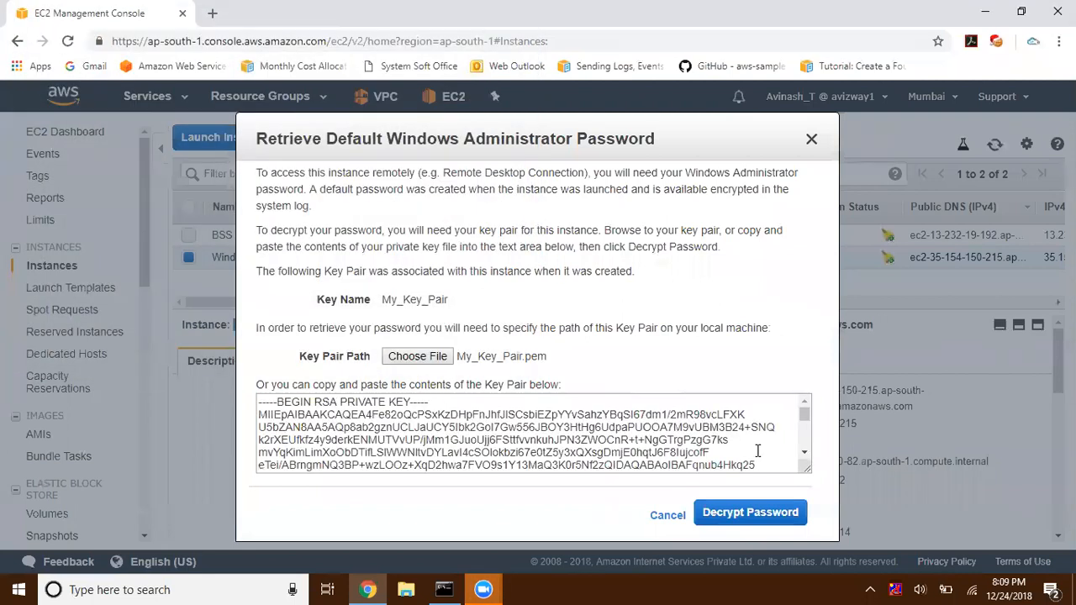
pyautogui.click(750, 511)
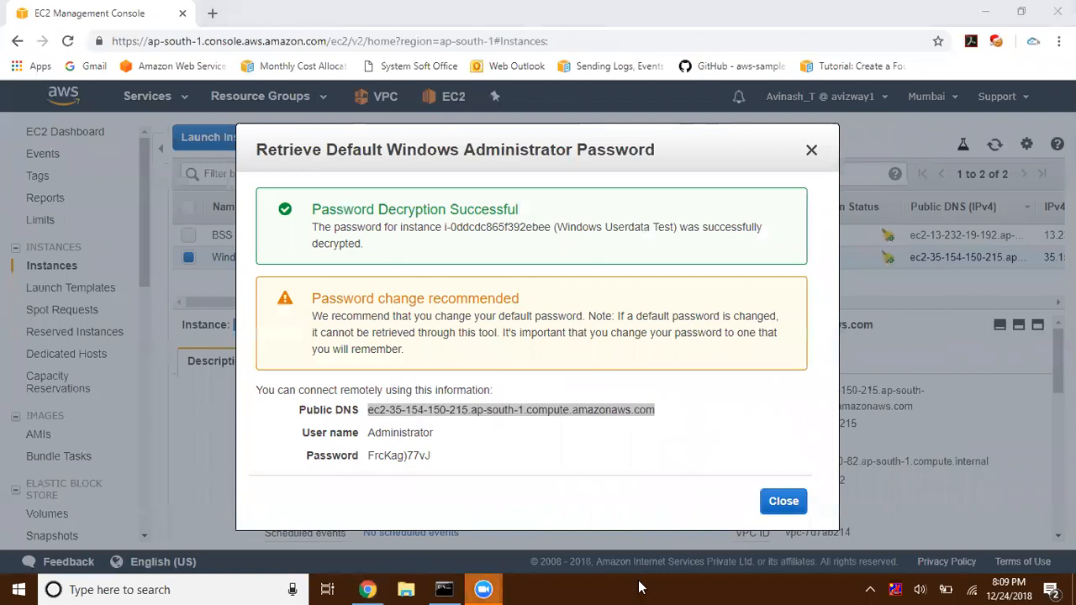
# - Connect by RDP to the instance's public DNS as Administrator with the decrypted password, accepting the certificate warning
pyautogui.click(521, 589)
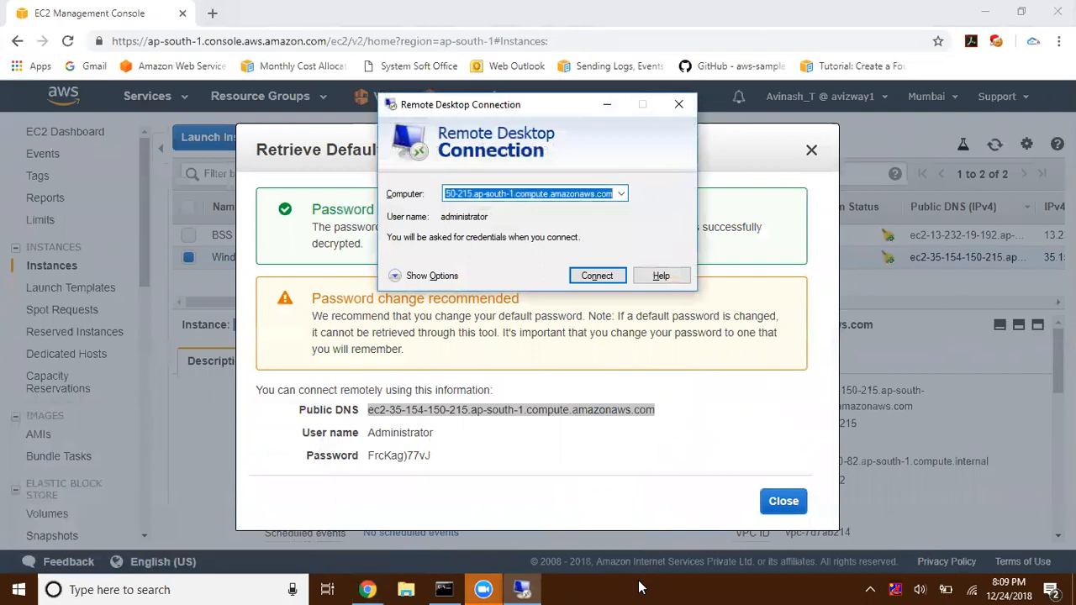
pyautogui.click(597, 276)
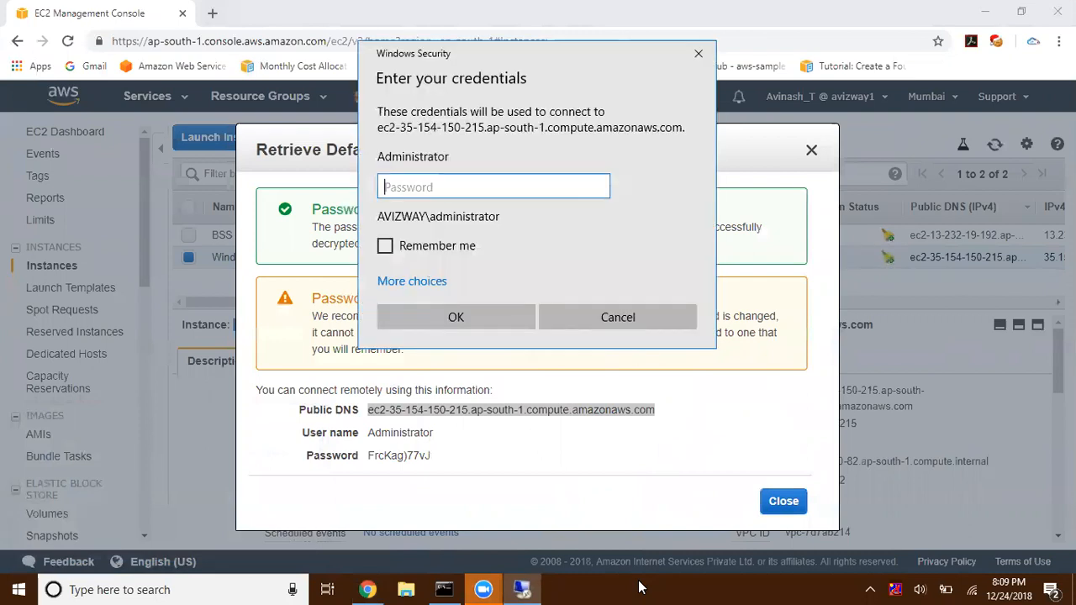
pyautogui.click(617, 316)
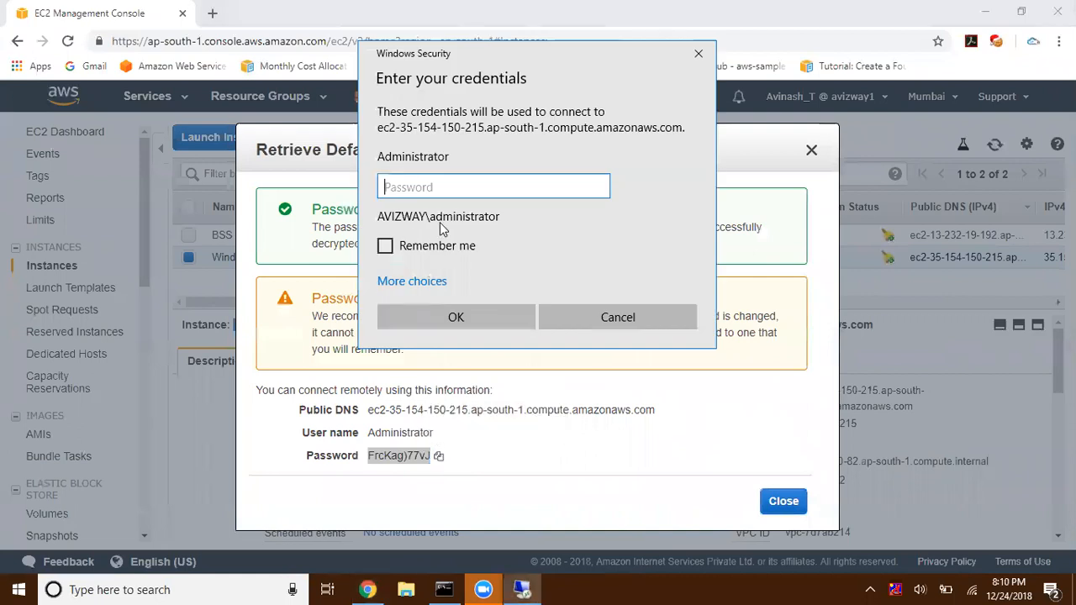
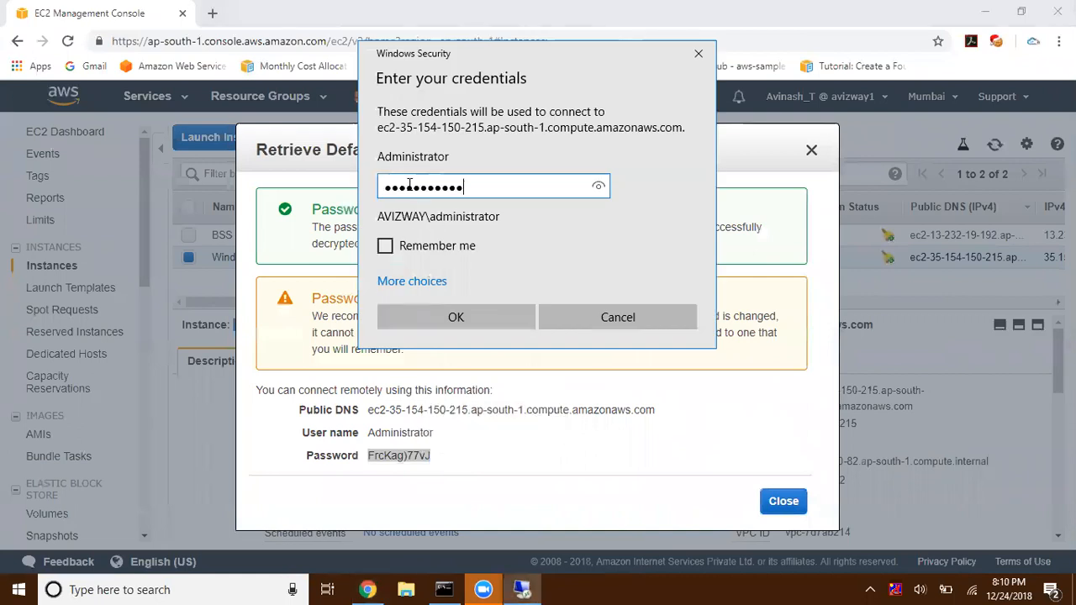
pyautogui.click(455, 316)
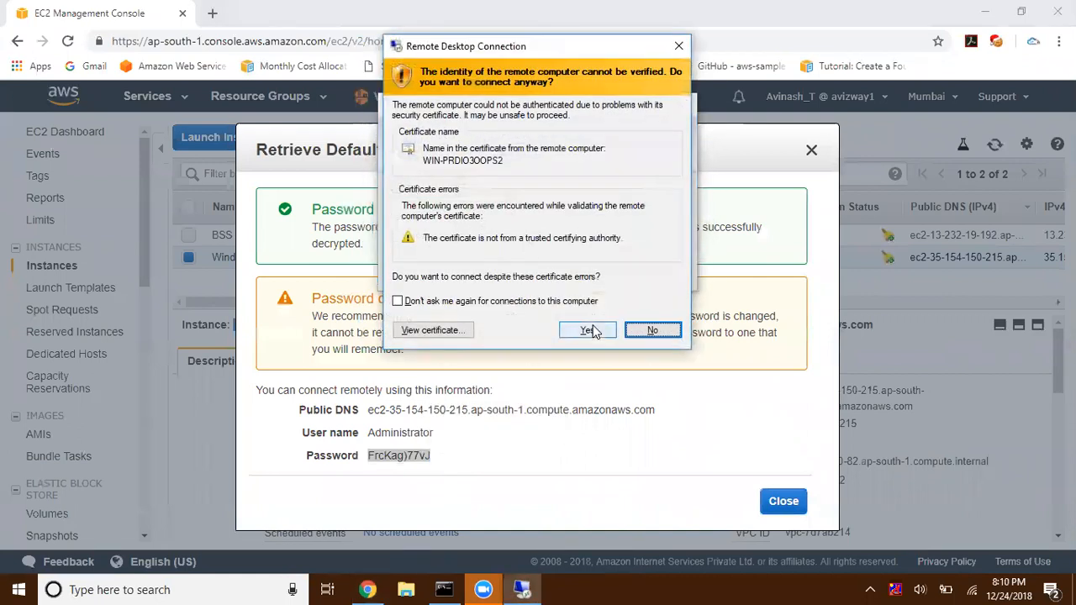
pyautogui.click(587, 330)
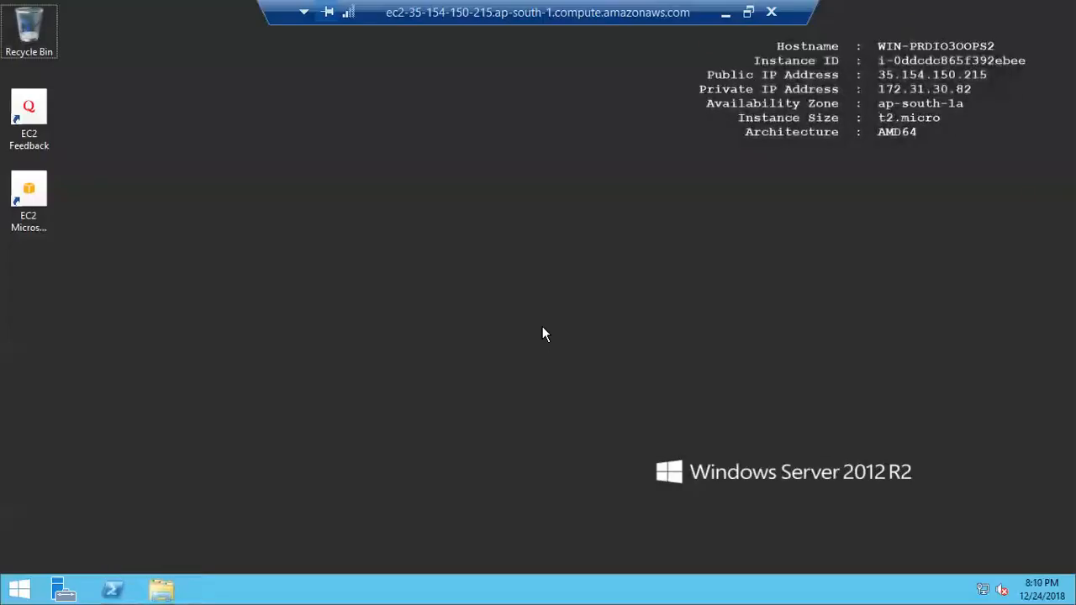
pyautogui.moveTo(1042, 584)
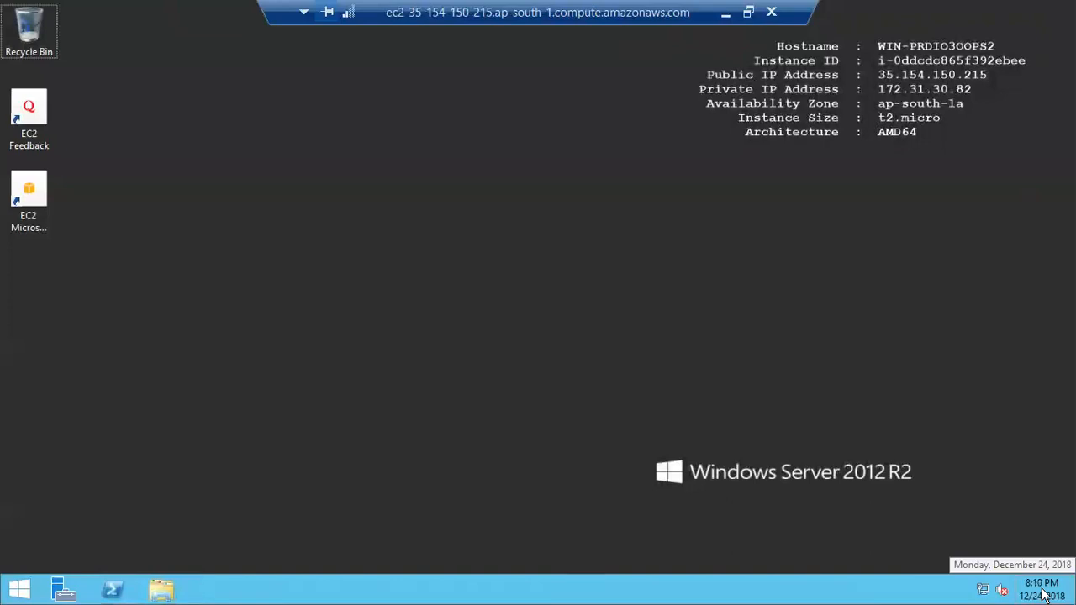
pyautogui.moveTo(838, 451)
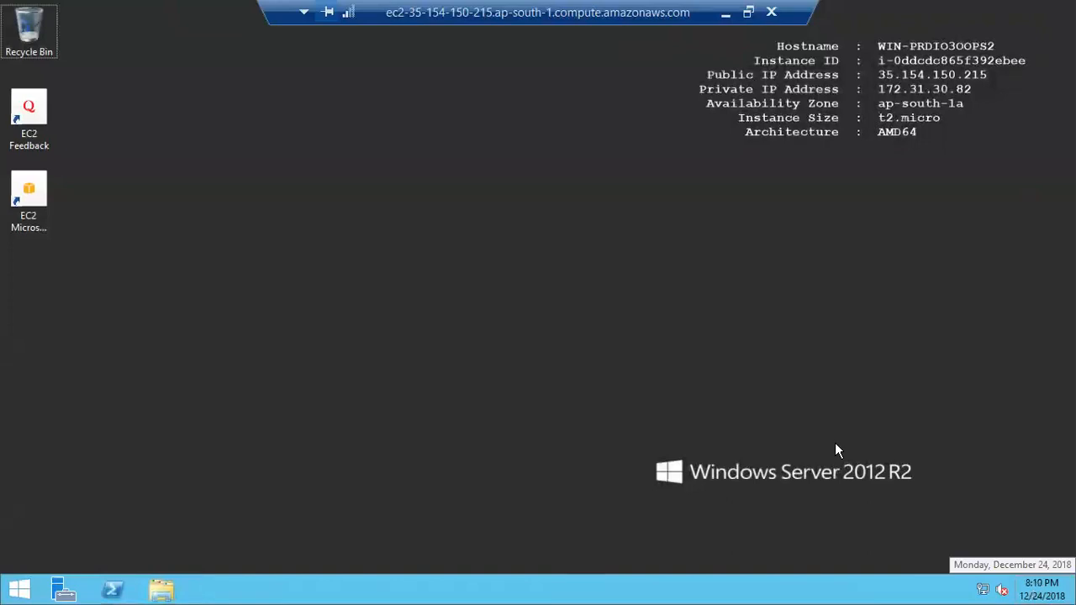
pyautogui.moveTo(1029, 592)
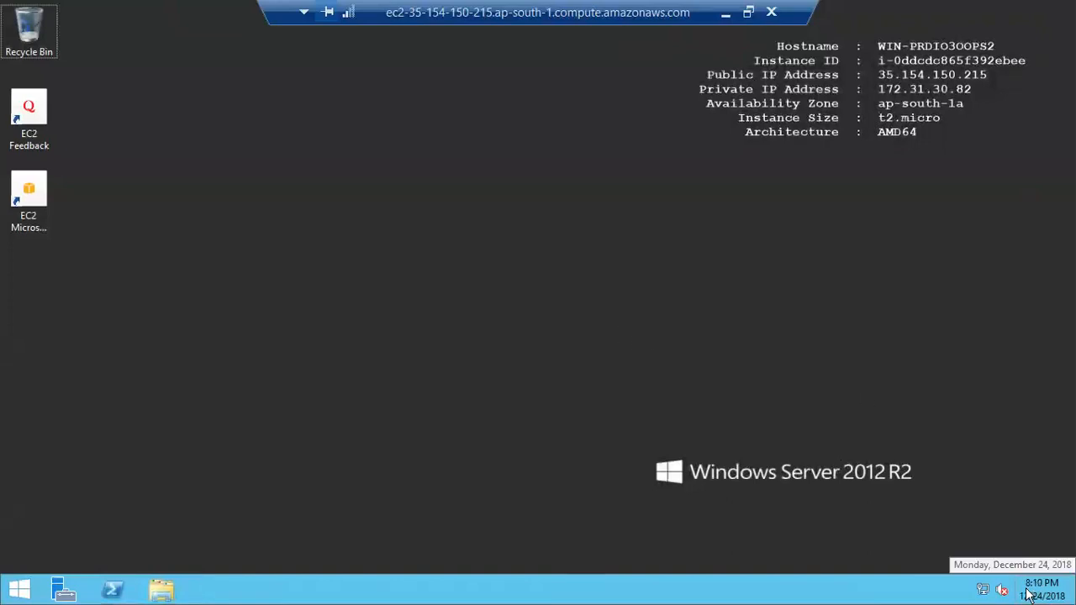
pyautogui.moveTo(496, 376)
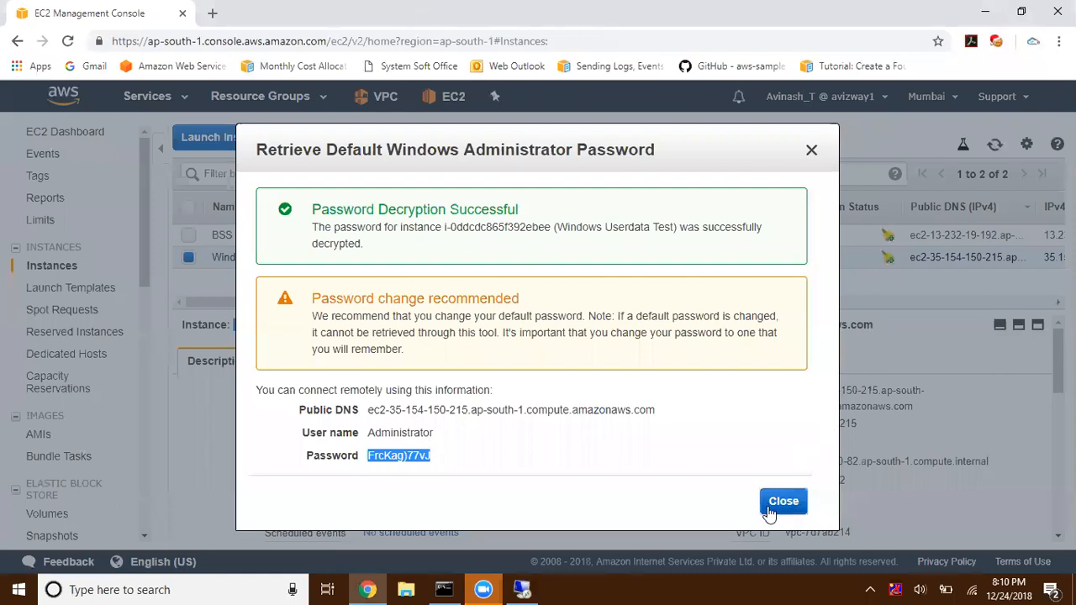
# - Close the password dialog and deselect Windows Userdata Test in the instances list
pyautogui.click(784, 501)
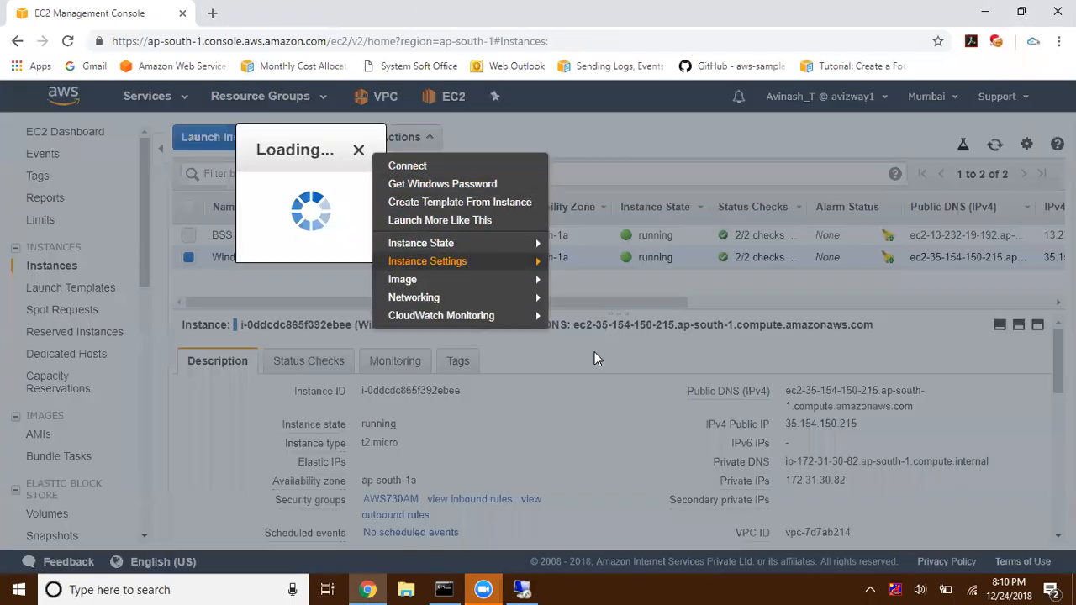
pyautogui.click(427, 262)
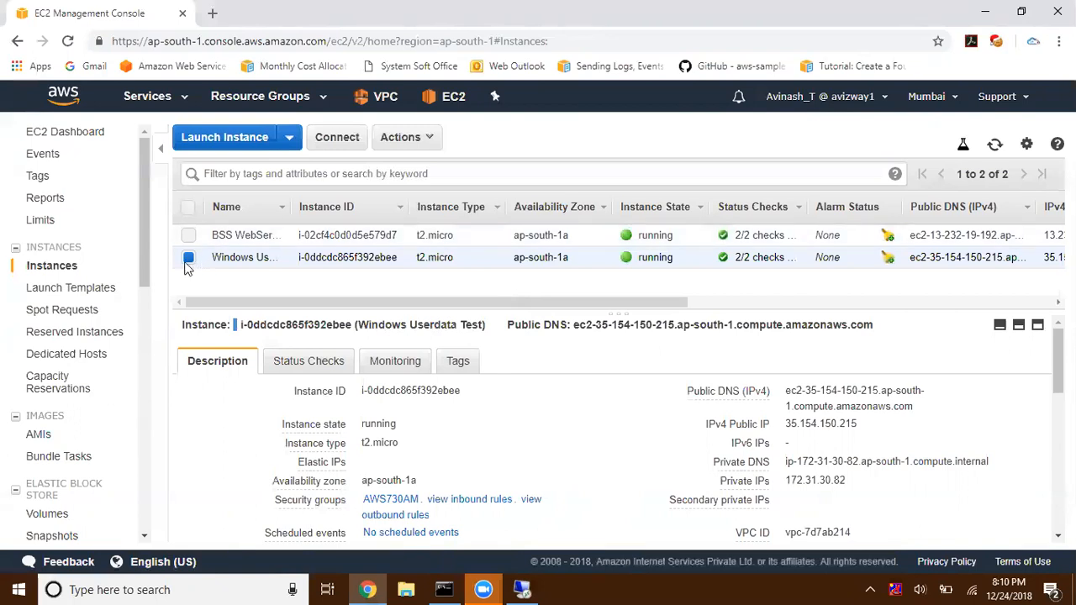
pyautogui.click(188, 257)
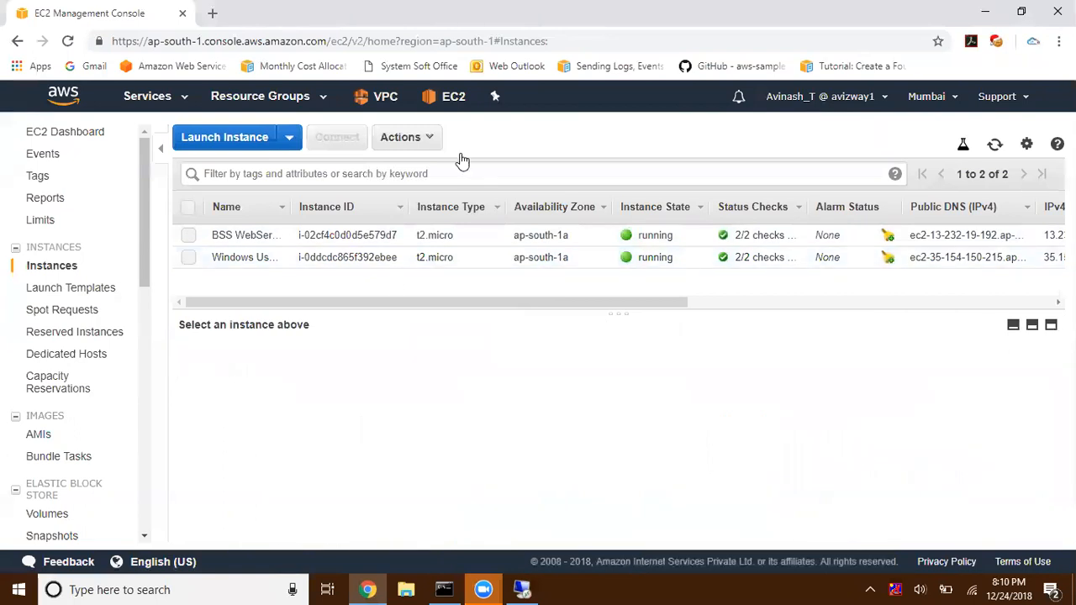